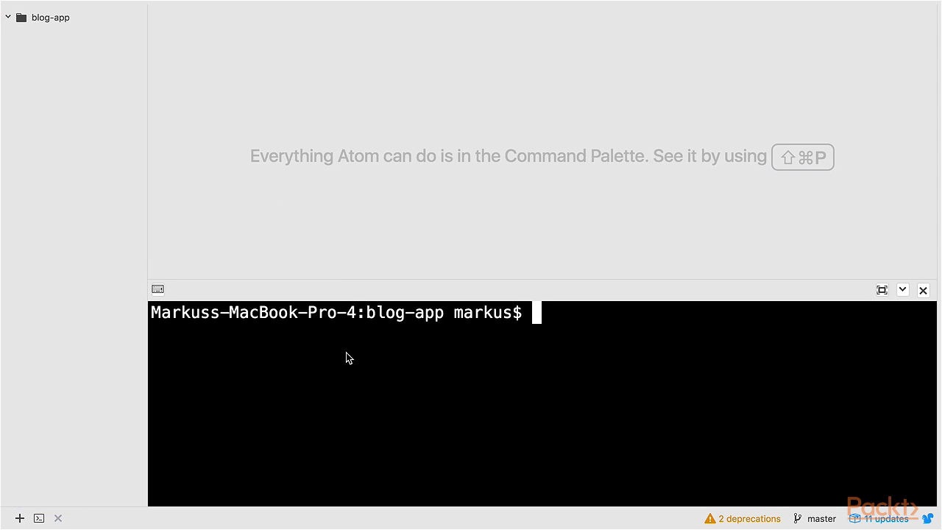
pyautogui.moveTo(380, 376)
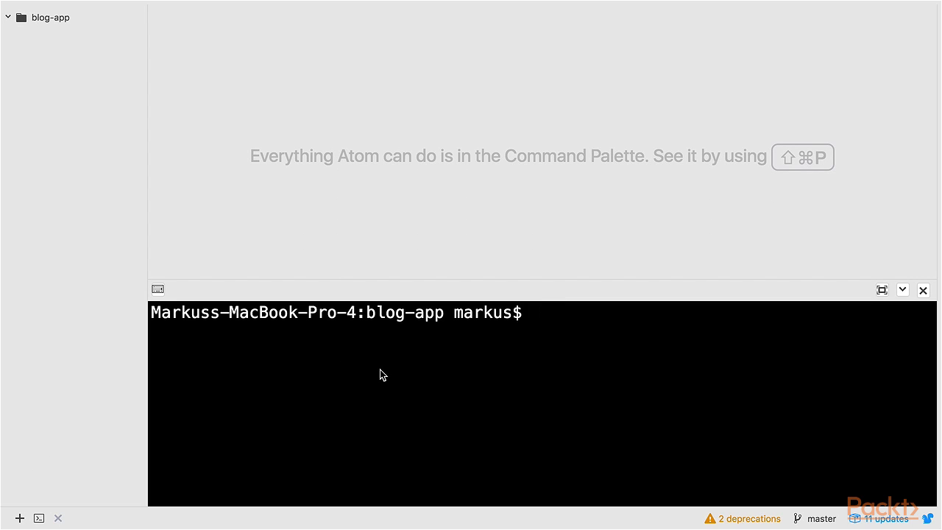
# Generate a Serverless aws-nodejs boilerplate named blog via sls create -t aws-nodejs -n blog
pyautogui.write('sls create -')
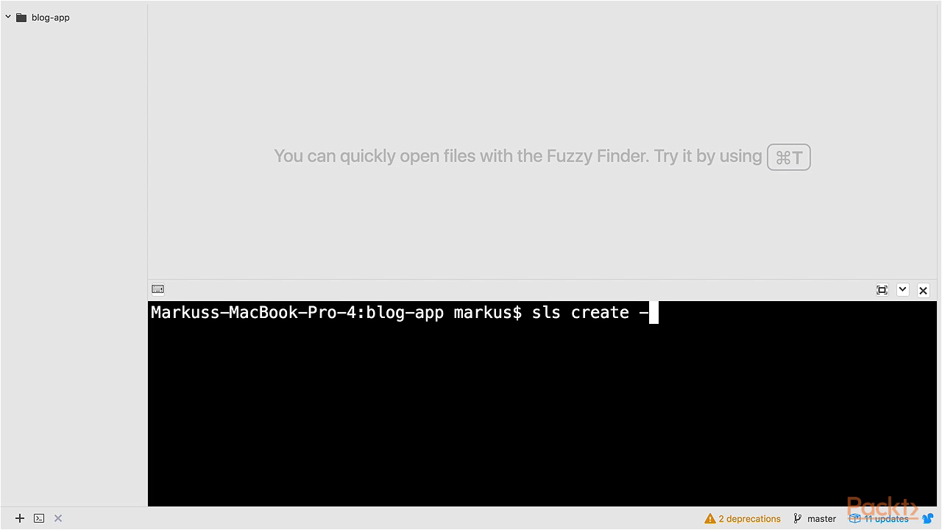
pyautogui.write('t aws-nodejs')
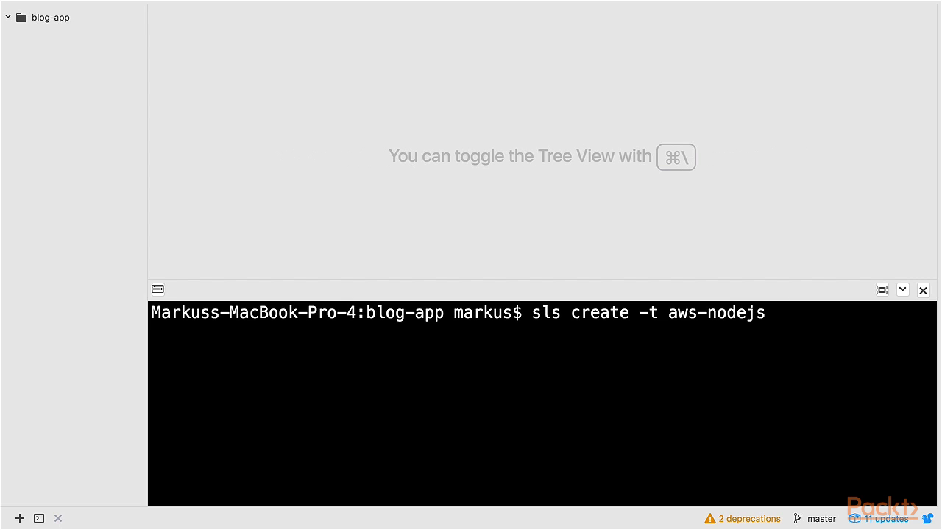
pyautogui.write('-n')
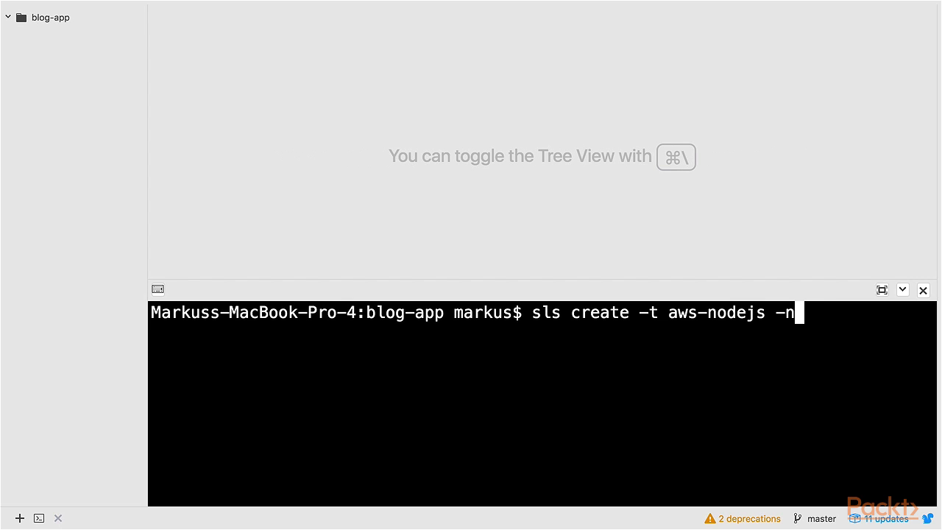
pyautogui.write('blog')
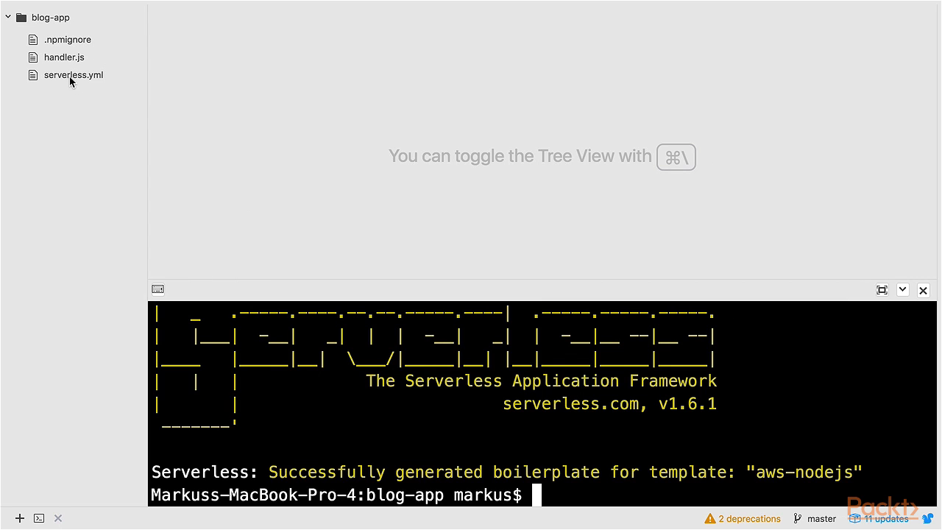
pyautogui.moveTo(74, 74)
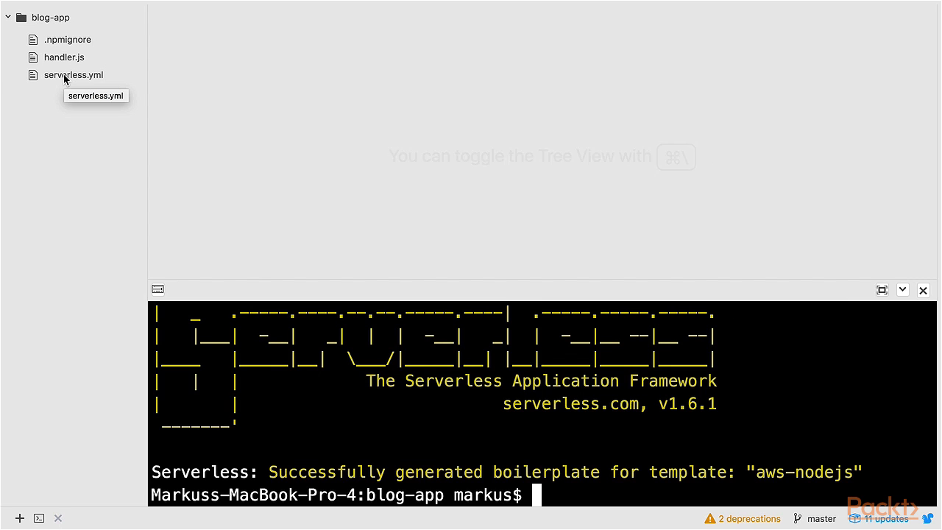
# In serverless.yml, enable stage and region and set the region to eu-central-1
pyautogui.click(73, 73)
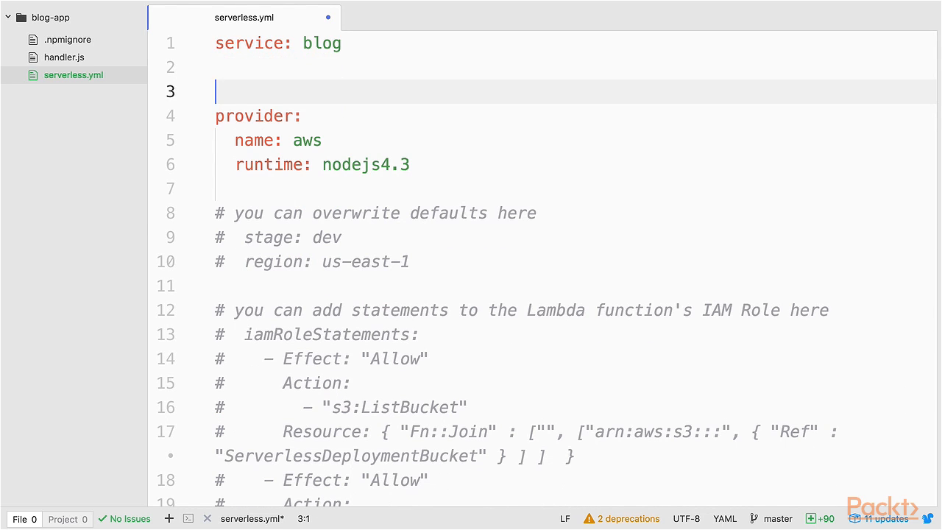
pyautogui.press('Backspace')
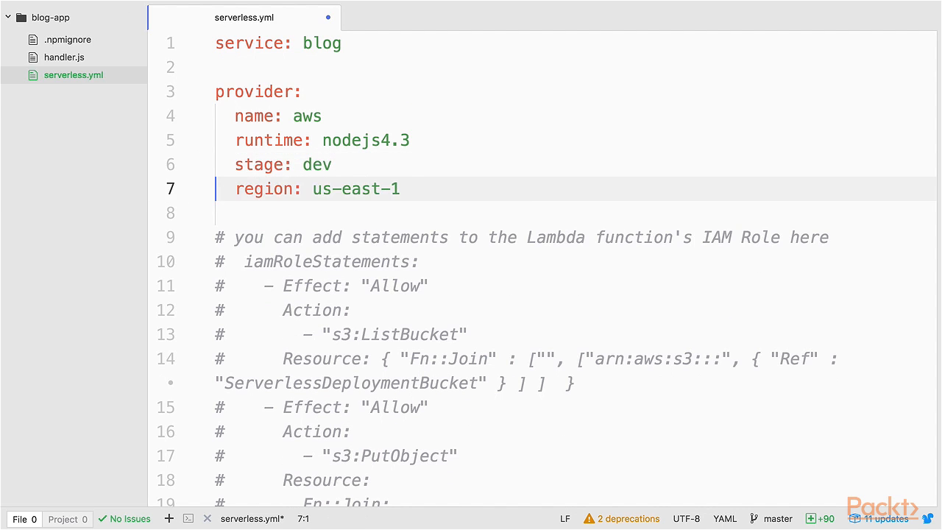
pyautogui.doubleClick(356, 189)
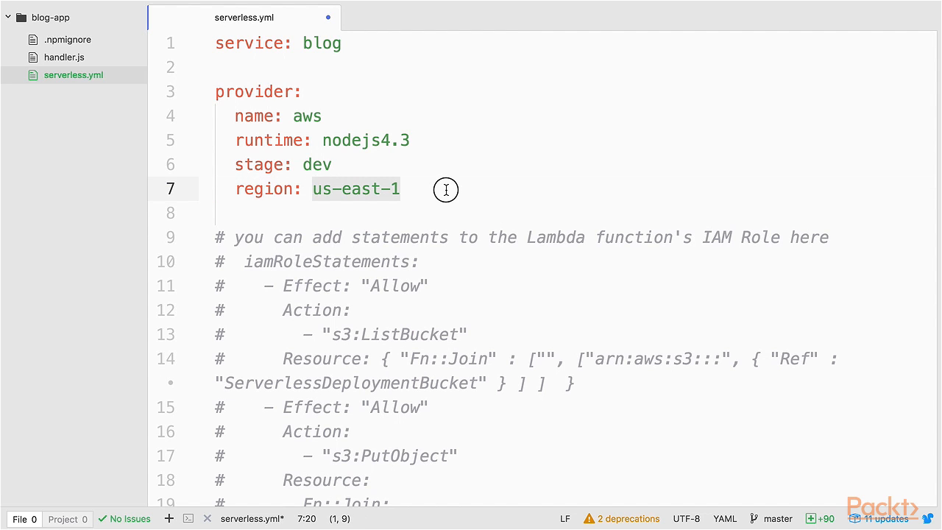
pyautogui.write('eu-central-')
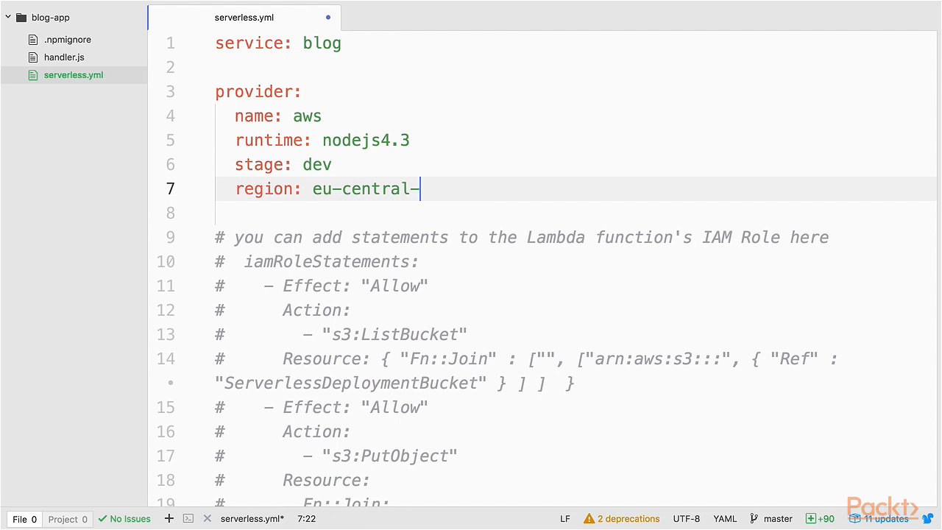
pyautogui.write('1')
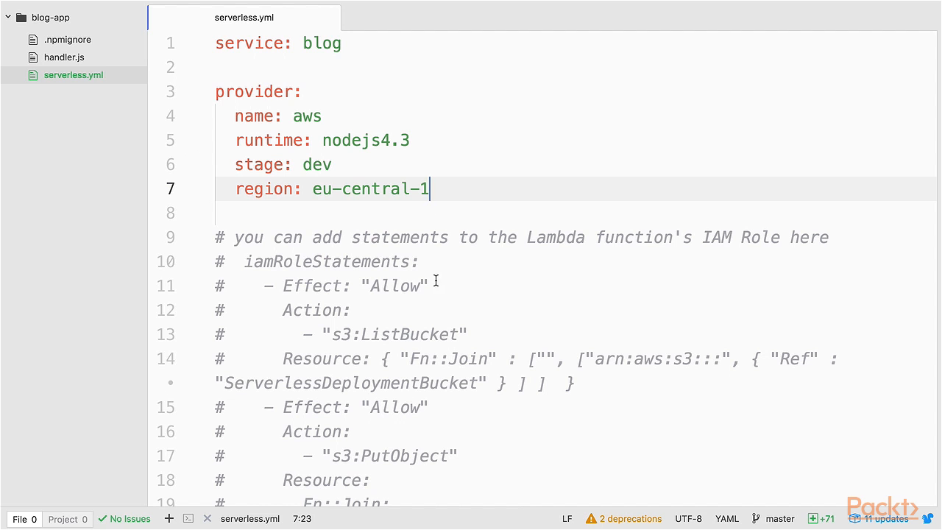
# Rename the hello function to createArticle with handler handler.createArticle
pyautogui.scroll(-3)
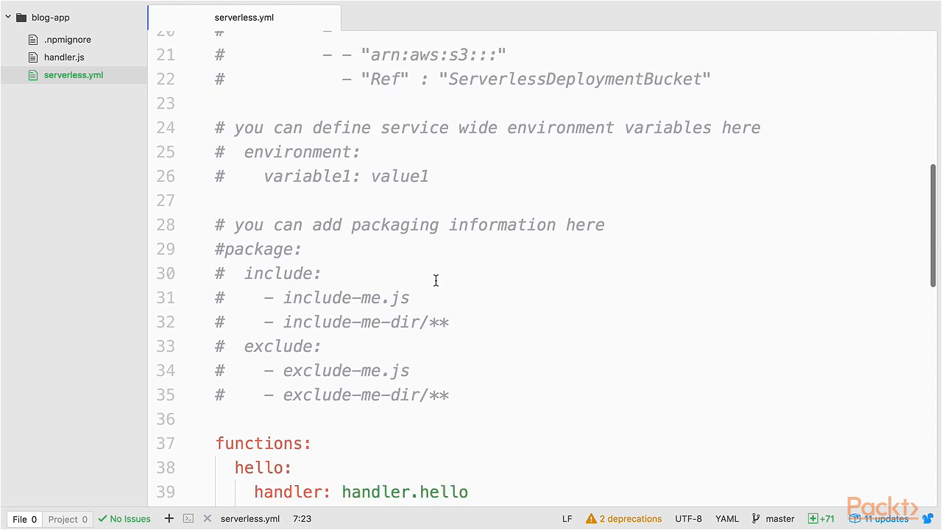
pyautogui.scroll(-3)
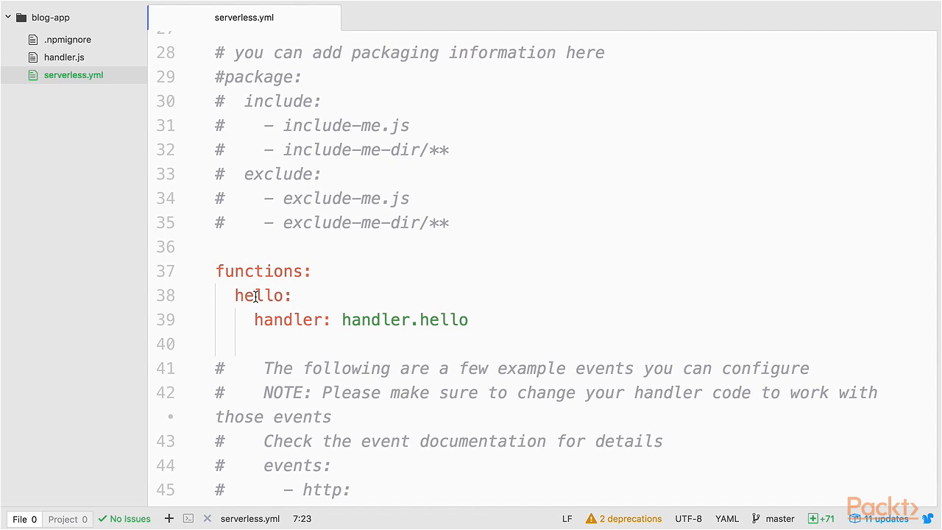
pyautogui.doubleClick(256, 294)
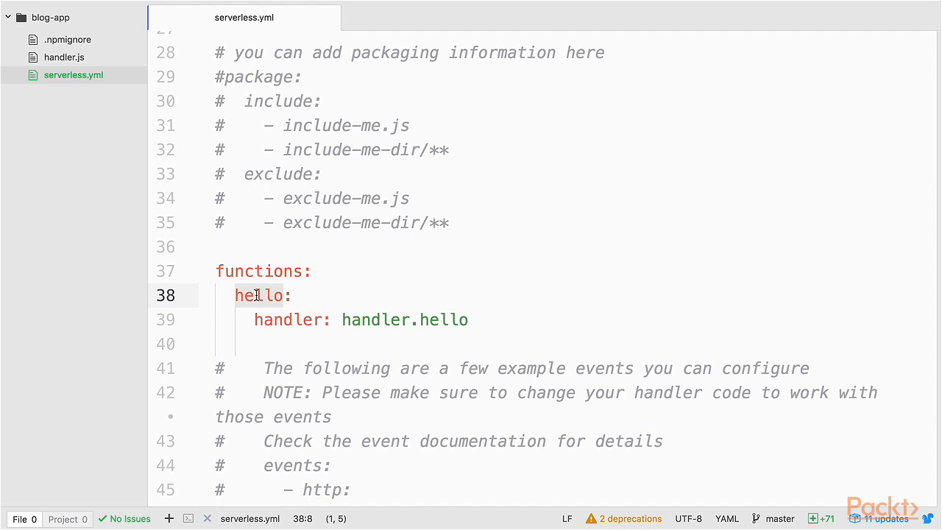
pyautogui.write('cre:')
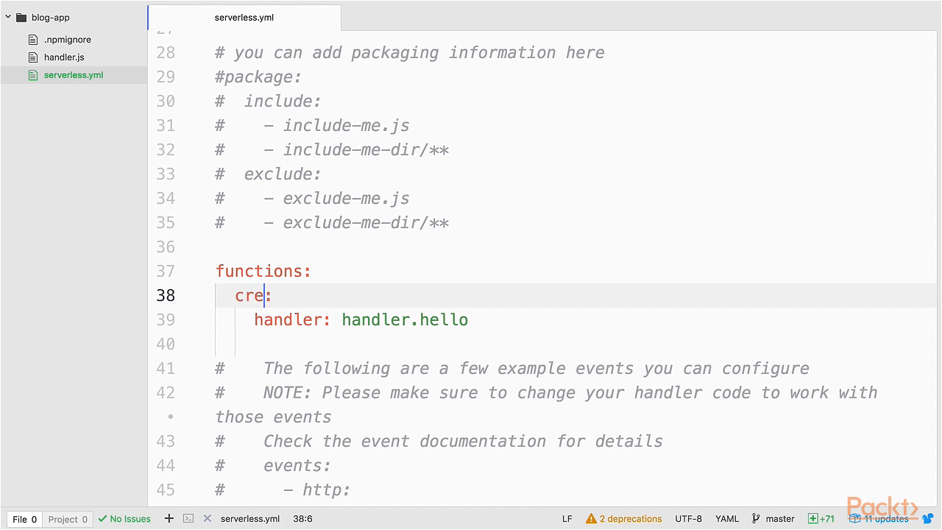
pyautogui.write('ateArticle')
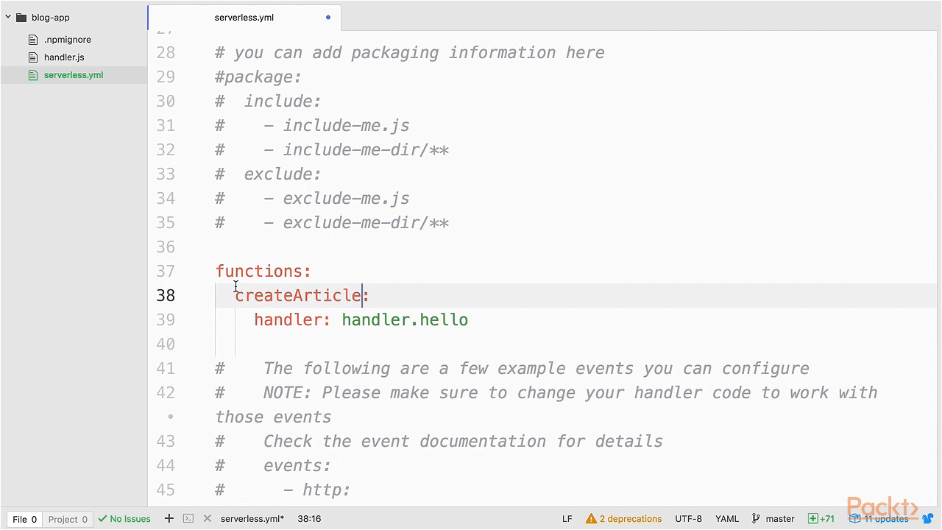
pyautogui.doubleClick(297, 294)
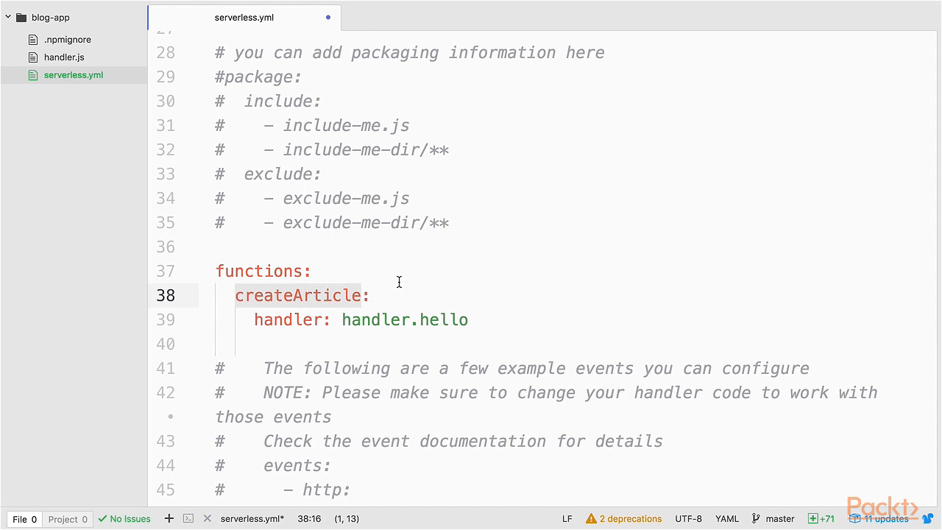
pyautogui.doubleClick(441, 319)
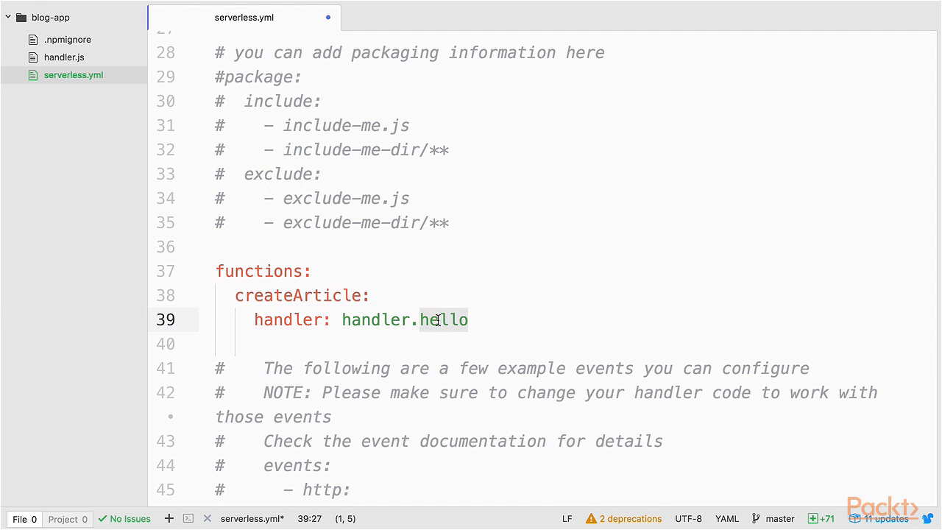
pyautogui.write('createArticle')
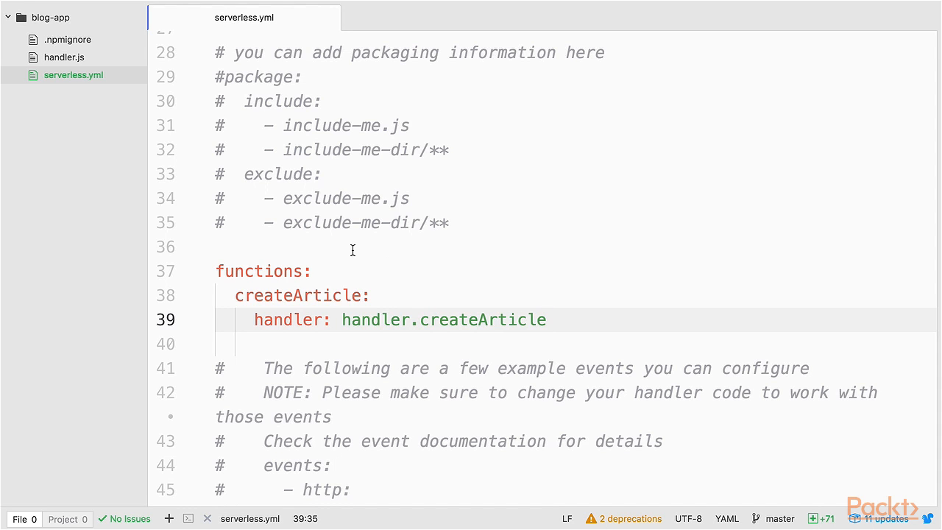
pyautogui.doubleClick(482, 319)
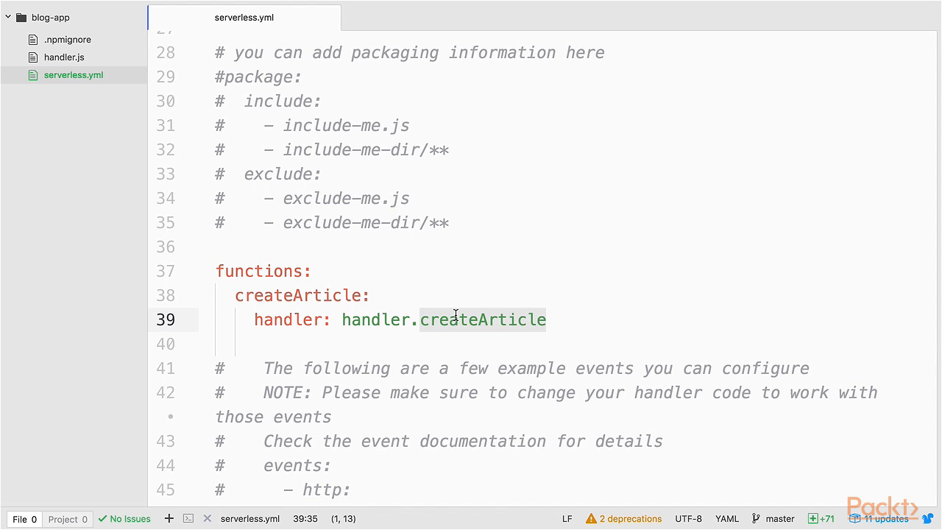
pyautogui.moveTo(65, 57)
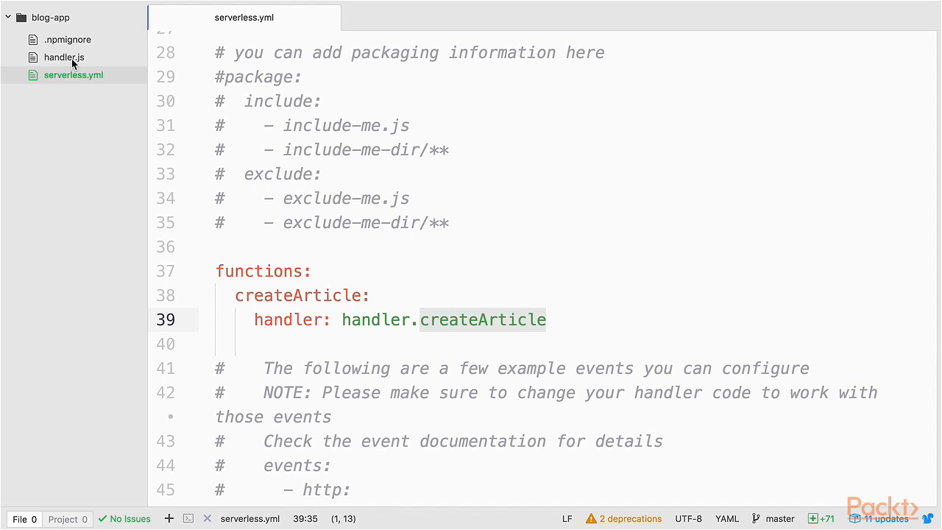
# In handler.js, rename the exported hello function to createArticle
pyautogui.click(65, 56)
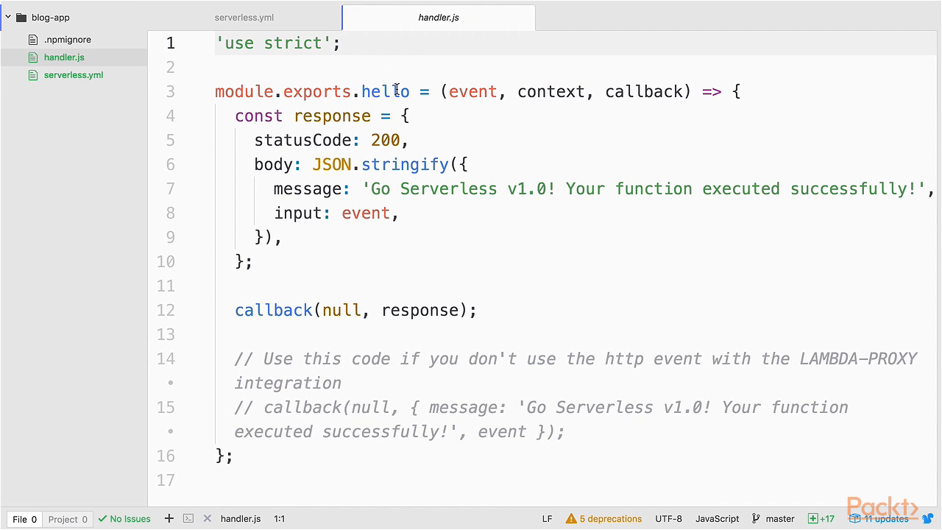
pyautogui.doubleClick(394, 91)
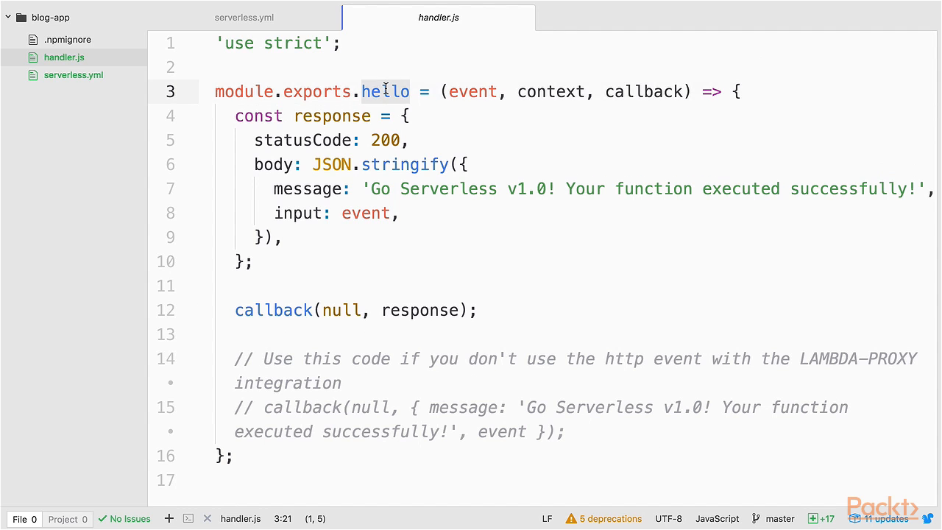
pyautogui.write('createArticle')
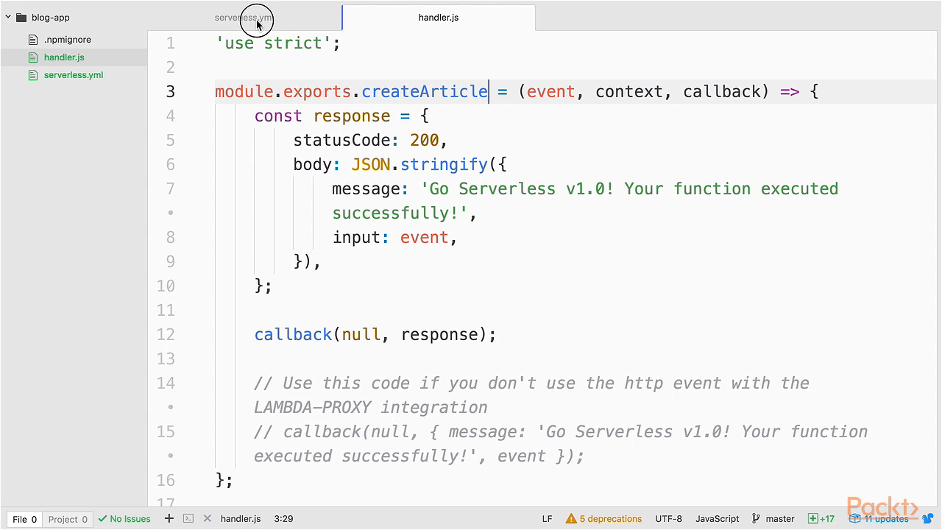
# Set the createArticle http event's path to createArticle and its method to post
pyautogui.click(244, 17)
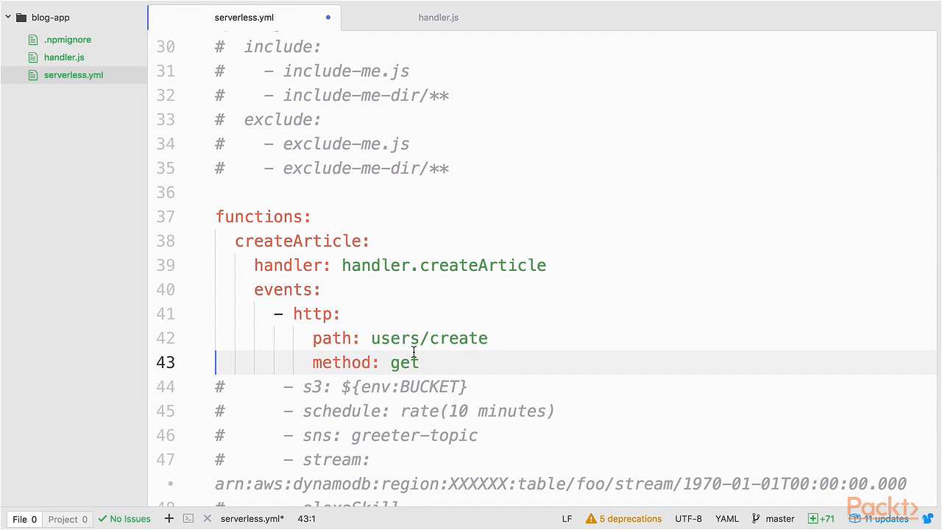
pyautogui.moveTo(373, 337)
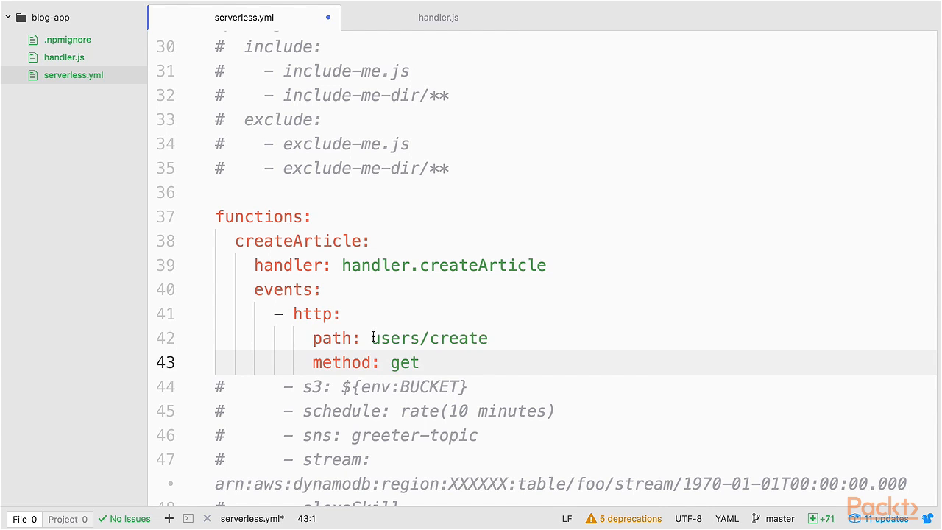
pyautogui.doubleClick(430, 337)
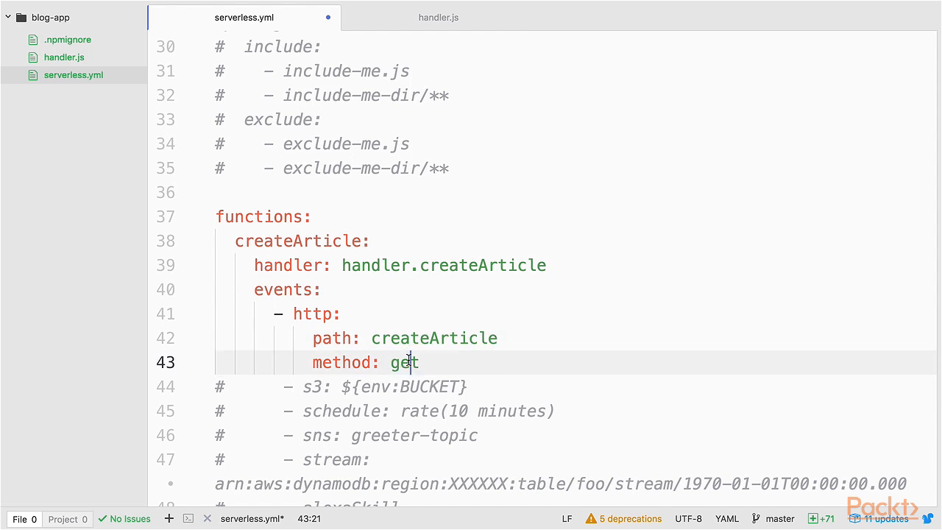
pyautogui.doubleClick(404, 362)
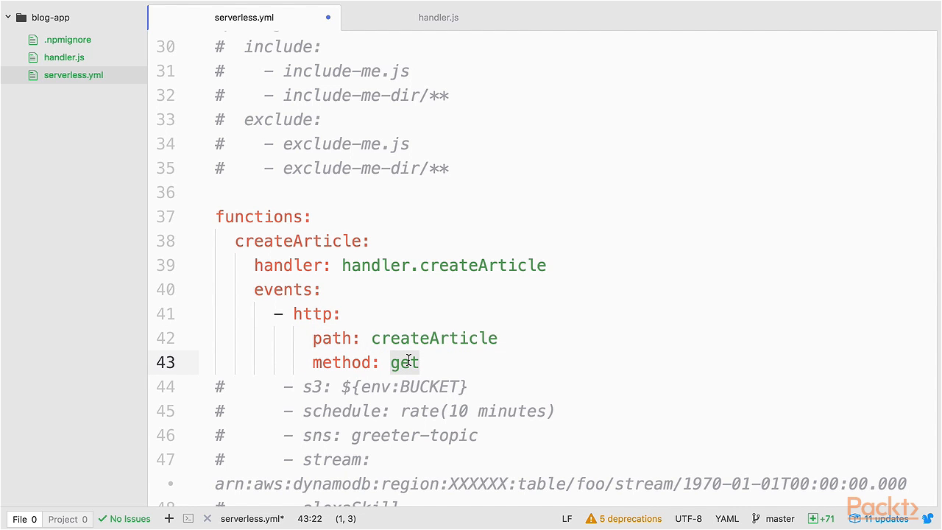
pyautogui.write('post')
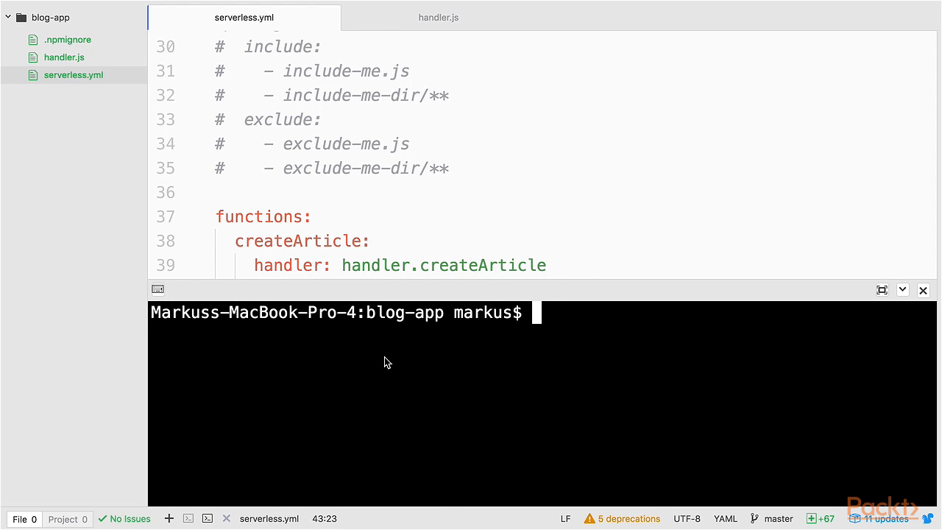
# Deploy the service with sls deploy and invoke the createArticle function
pyautogui.write('sls')
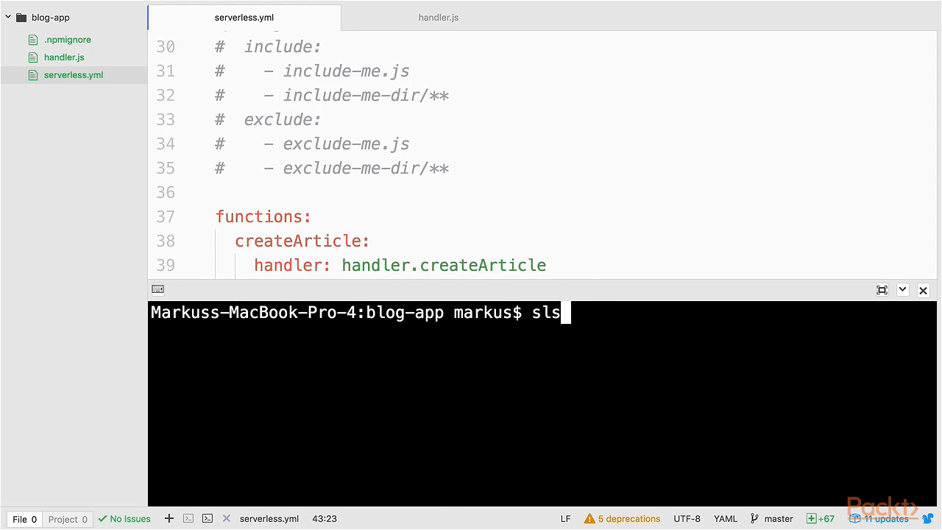
pyautogui.write('deploy')
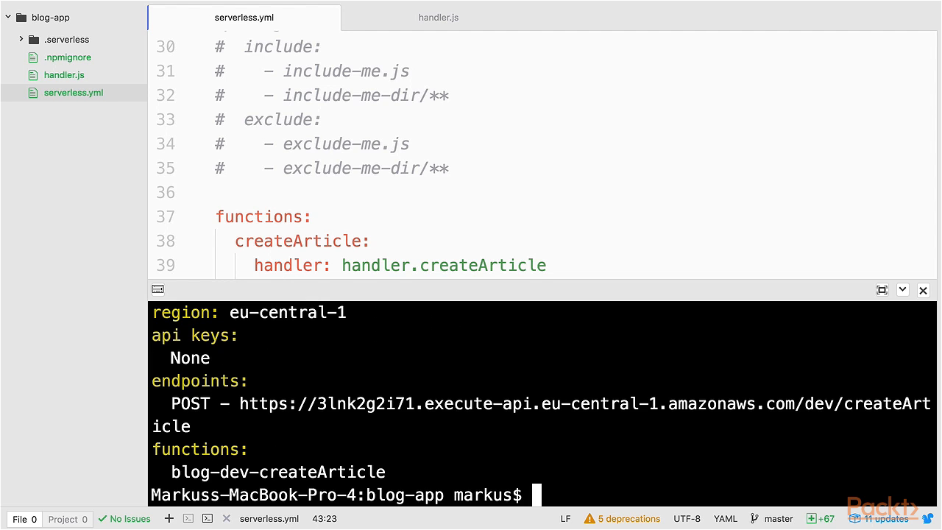
pyautogui.moveTo(300, 447)
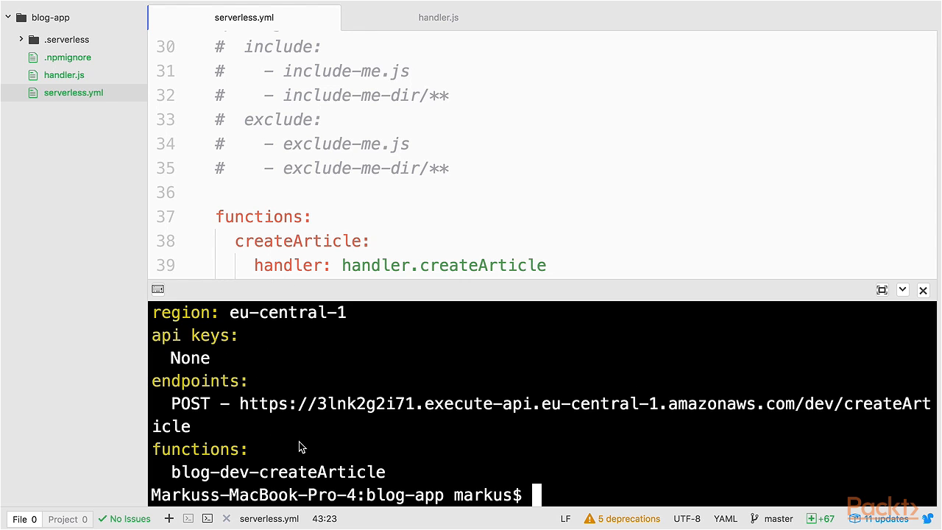
pyautogui.write('sls in')
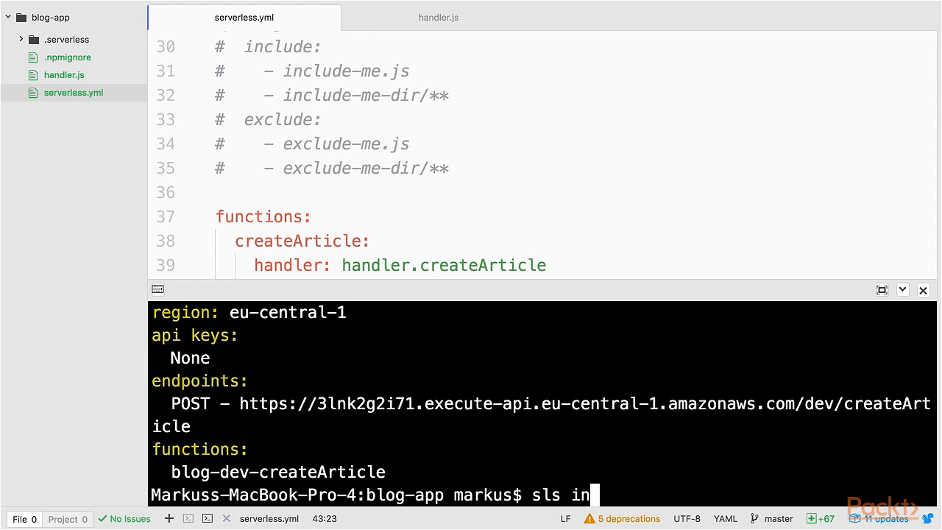
pyautogui.write('voke -f createArticle')
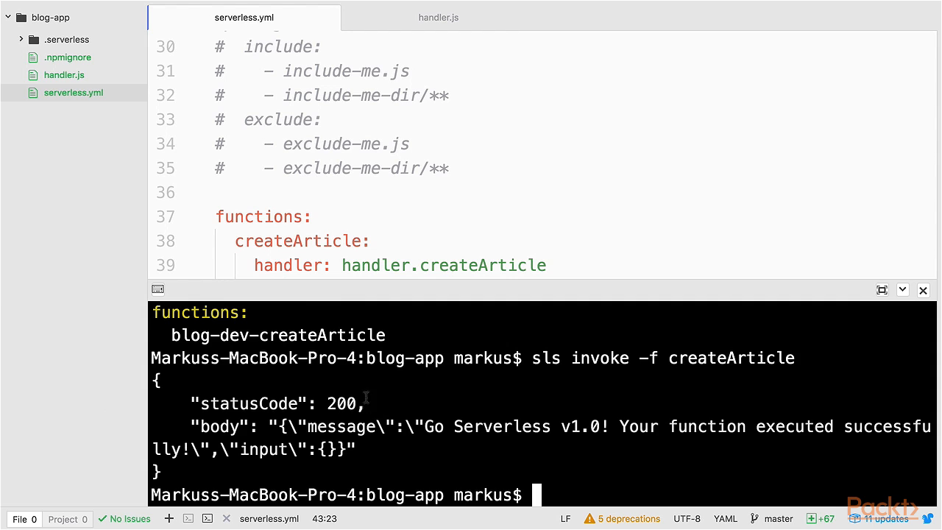
pyautogui.moveTo(368, 427)
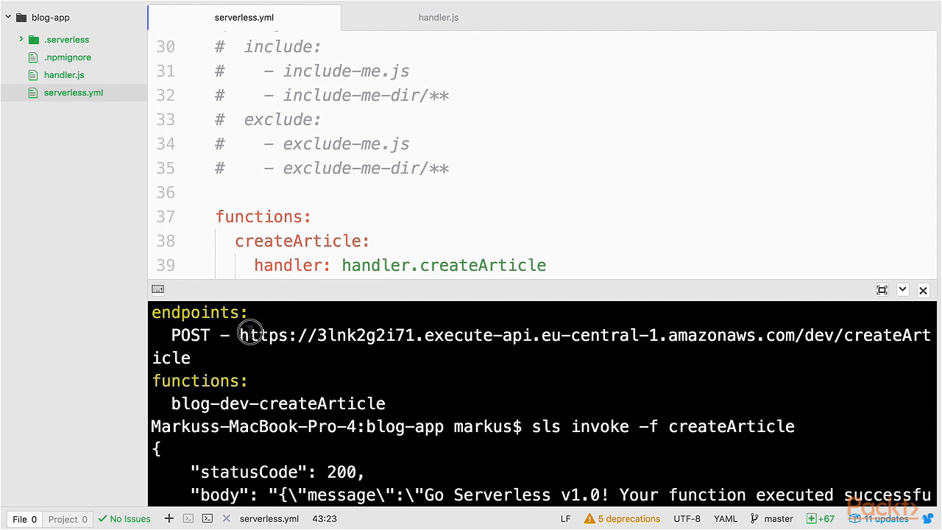
# Copy the deployed createArticle endpoint URL from the terminal output
pyautogui.doubleClick(253, 335)
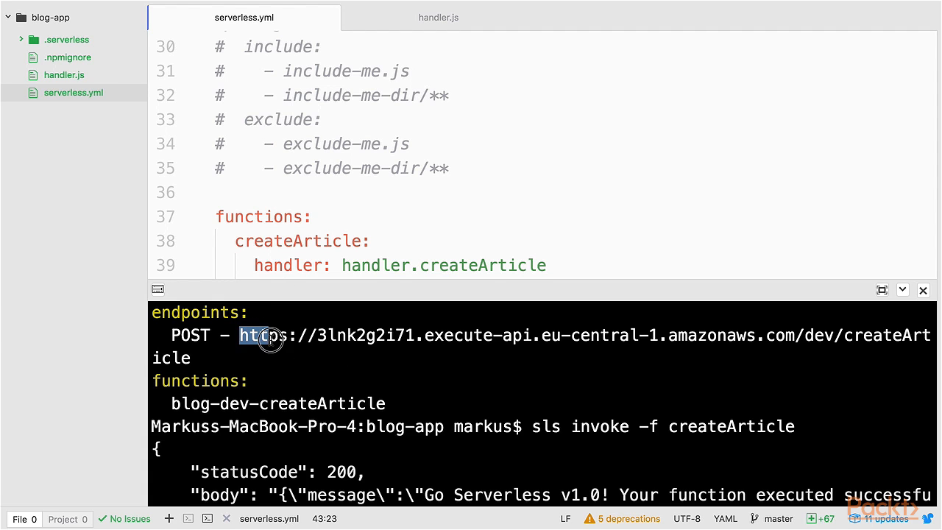
pyautogui.rightClick(265, 336)
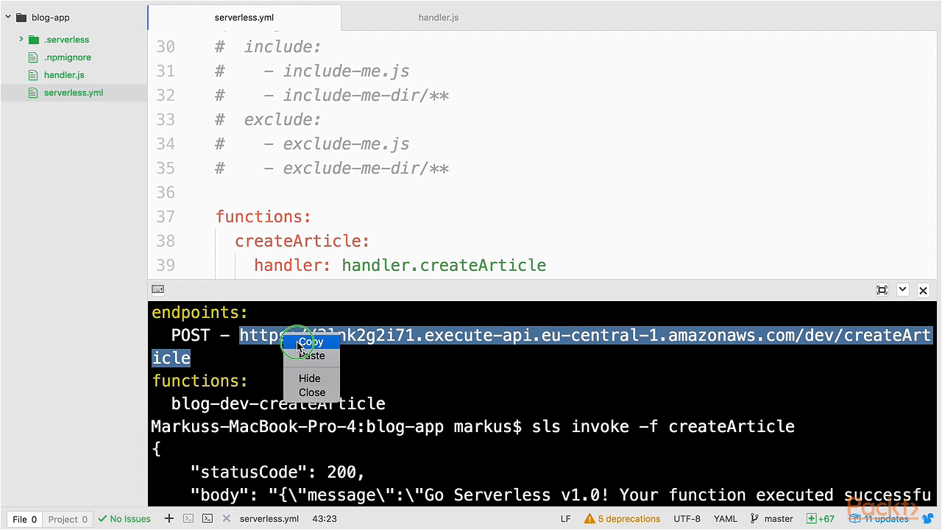
pyautogui.click(309, 342)
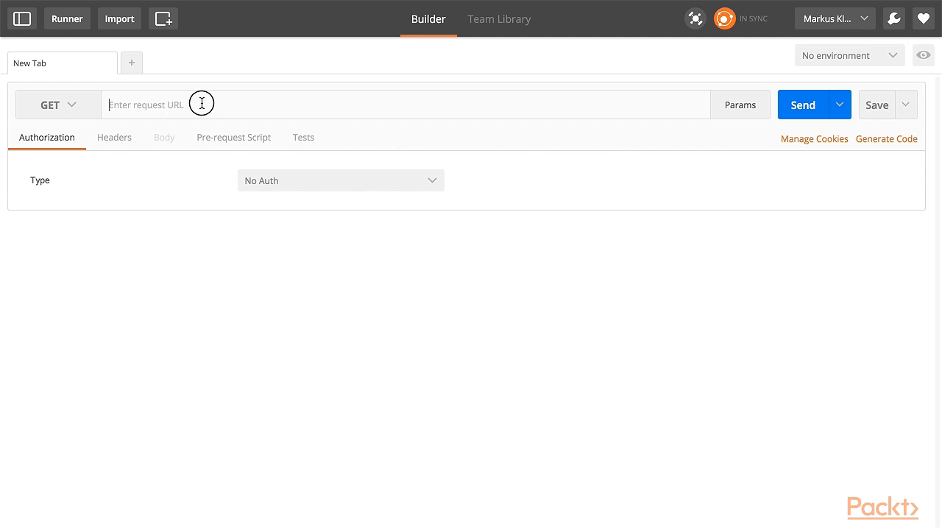
# Send a POST request to the createArticle endpoint URL, fixing its stray space, to get 200 OK
pyautogui.write('https://3lnk2g2i71.execute-api.eu-central-1.amazonaws.com/dev/createArt icle')
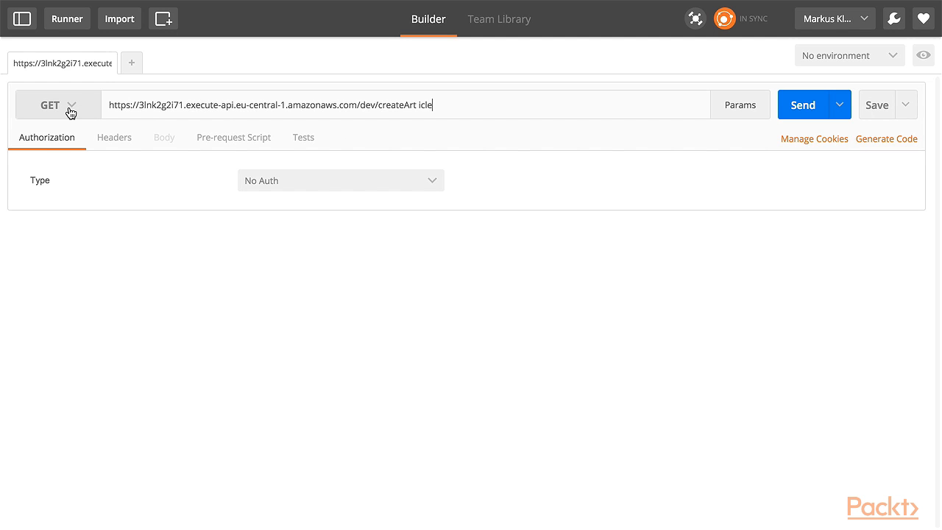
pyautogui.click(57, 104)
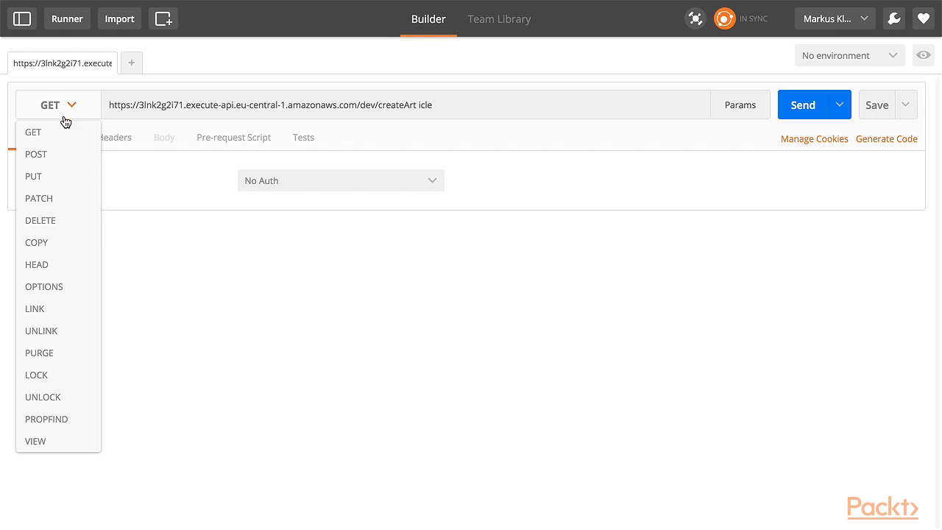
pyautogui.click(35, 154)
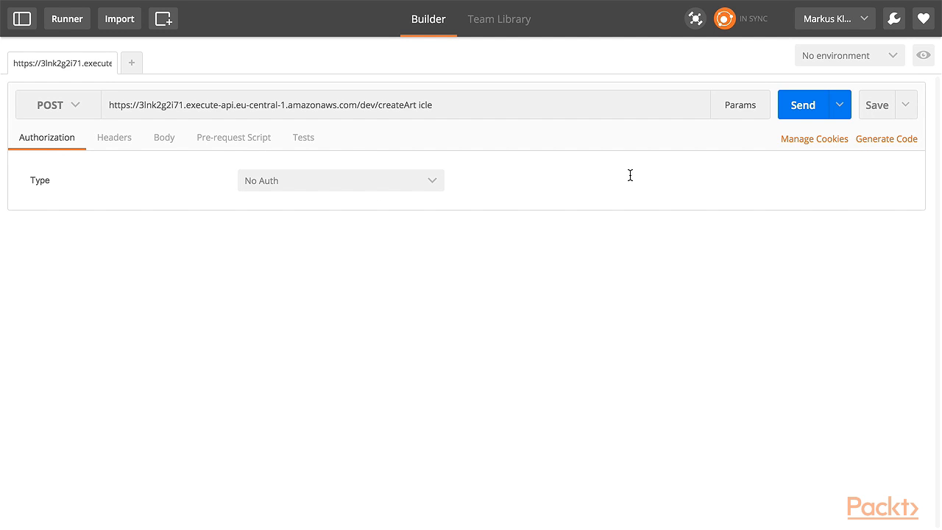
pyautogui.click(804, 104)
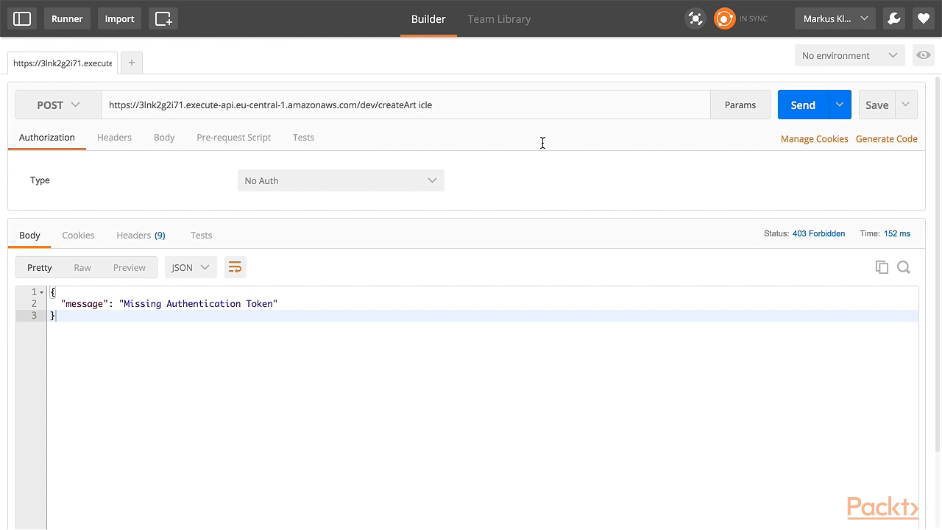
pyautogui.click(295, 104)
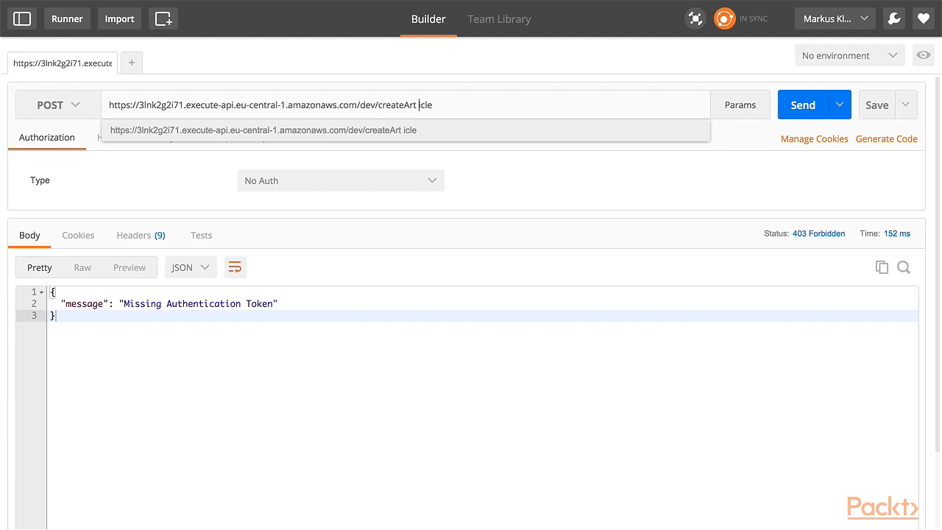
pyautogui.click(802, 104)
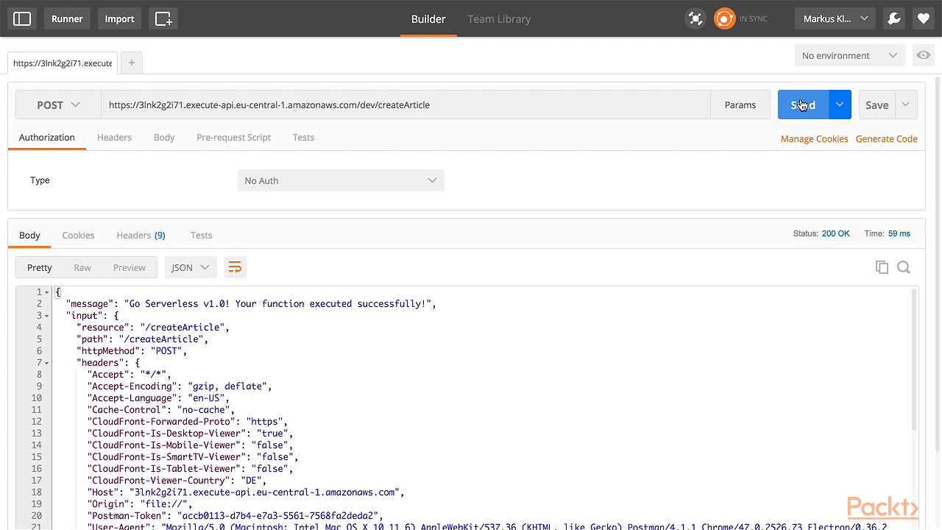
pyautogui.moveTo(318, 310)
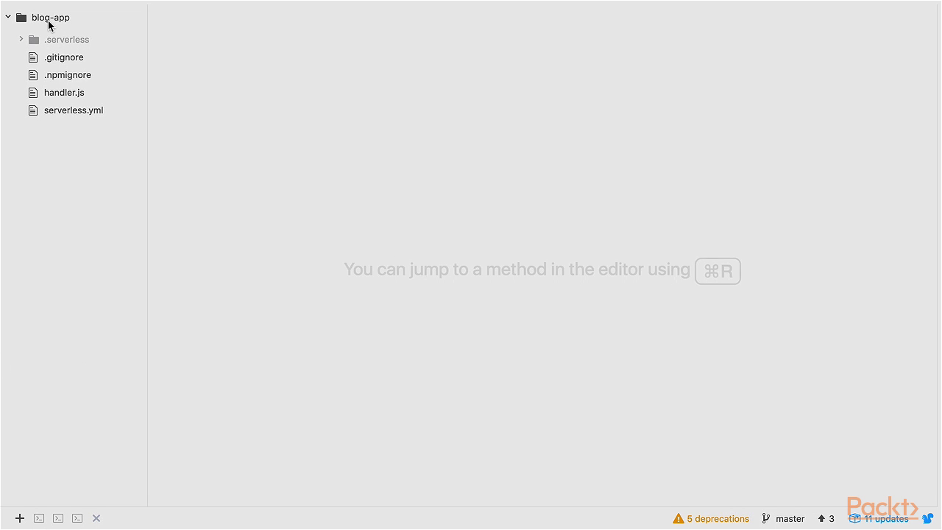
pyautogui.moveTo(62, 21)
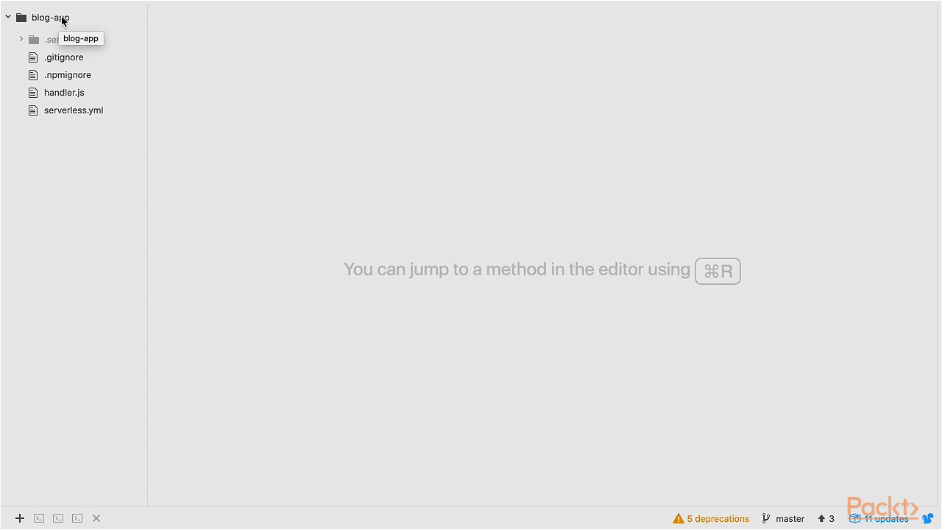
# Create an articles folder in the project and move handler.js into it
pyautogui.rightClick(50, 18)
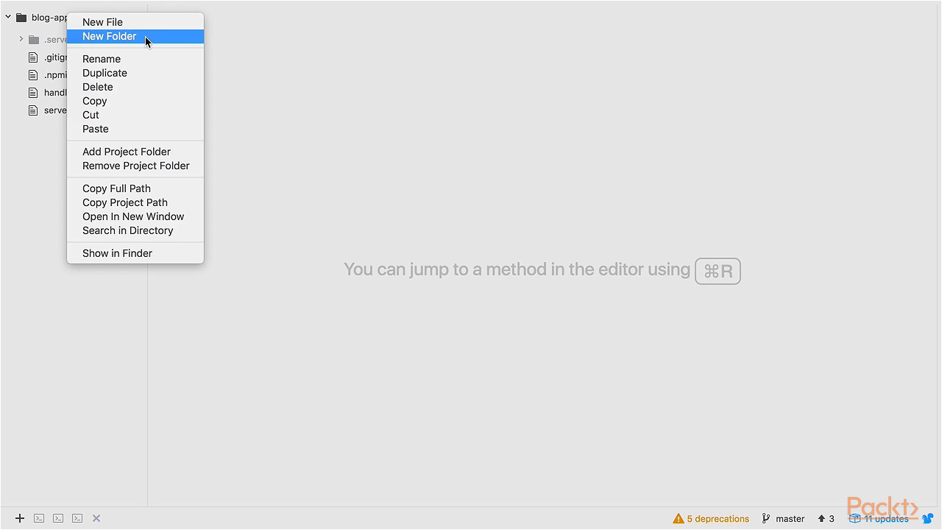
pyautogui.click(109, 36)
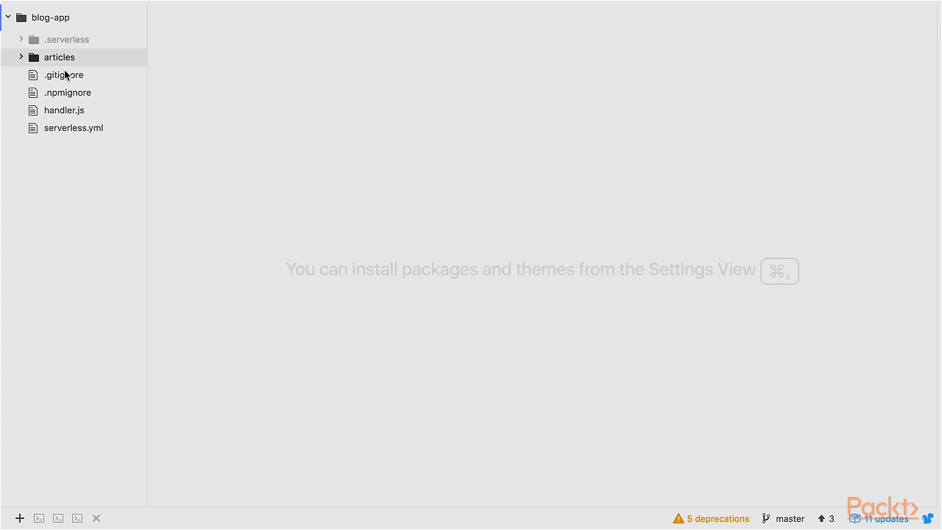
pyautogui.moveTo(59, 56)
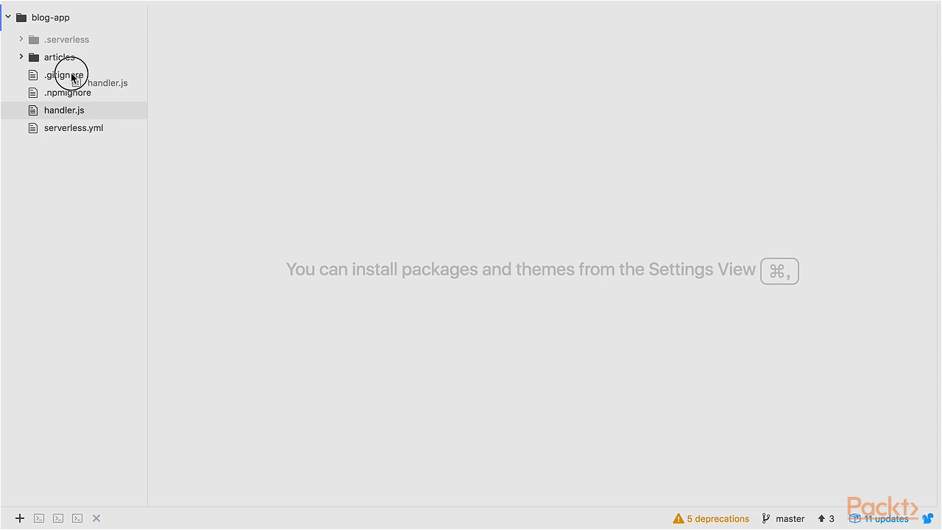
pyautogui.click(58, 56)
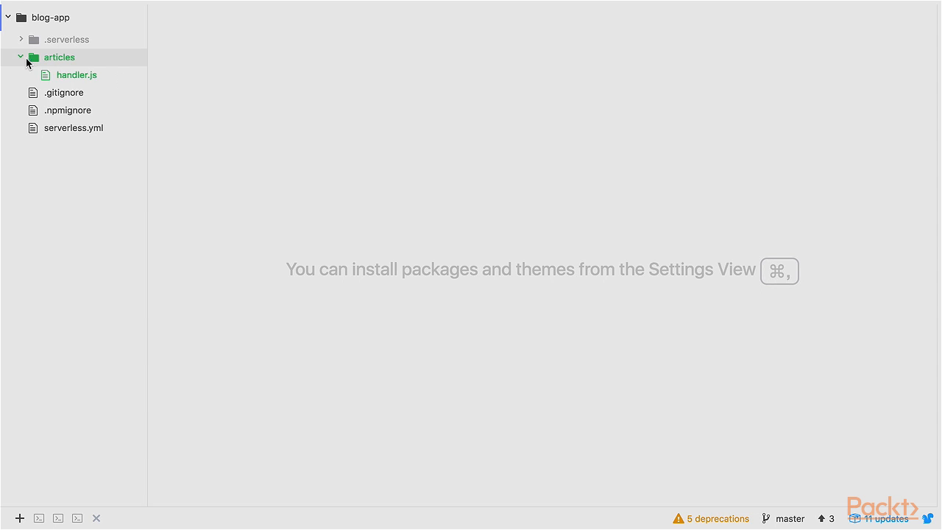
pyautogui.click(76, 74)
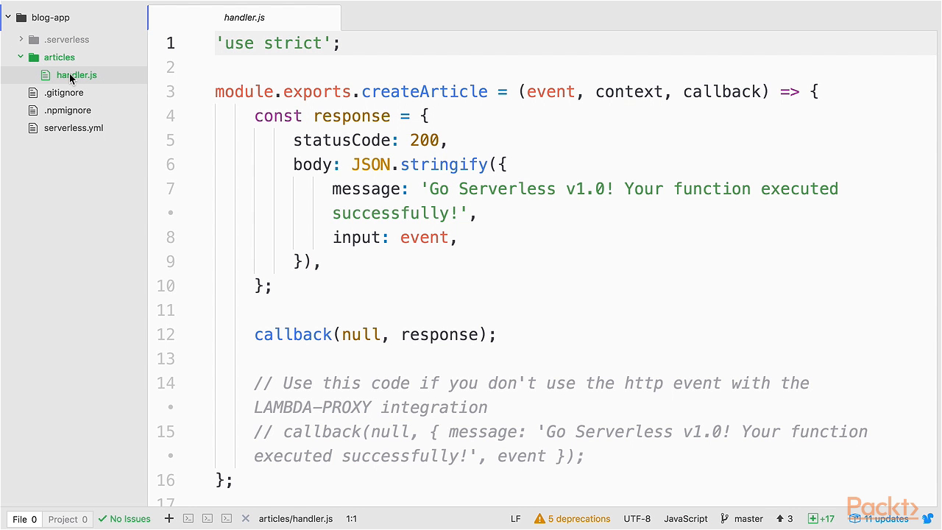
pyautogui.moveTo(77, 74)
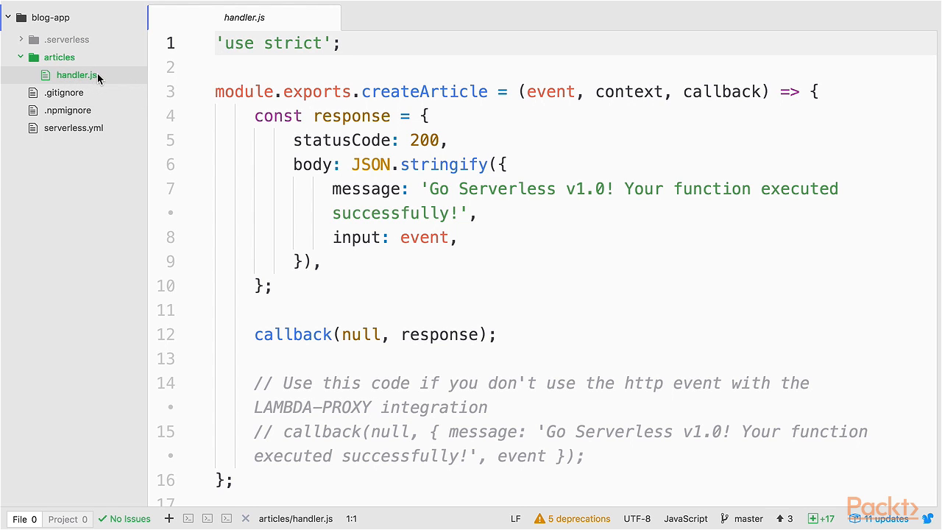
pyautogui.moveTo(76, 80)
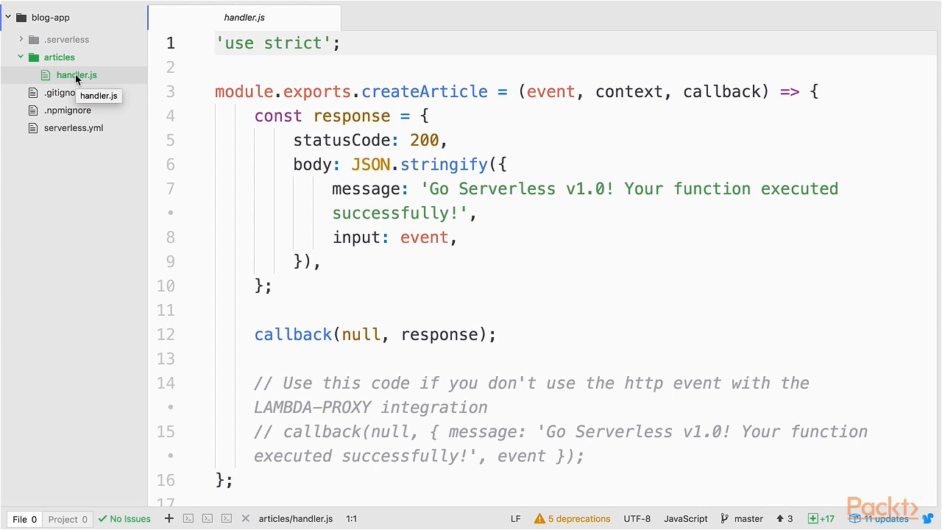
pyautogui.moveTo(94, 81)
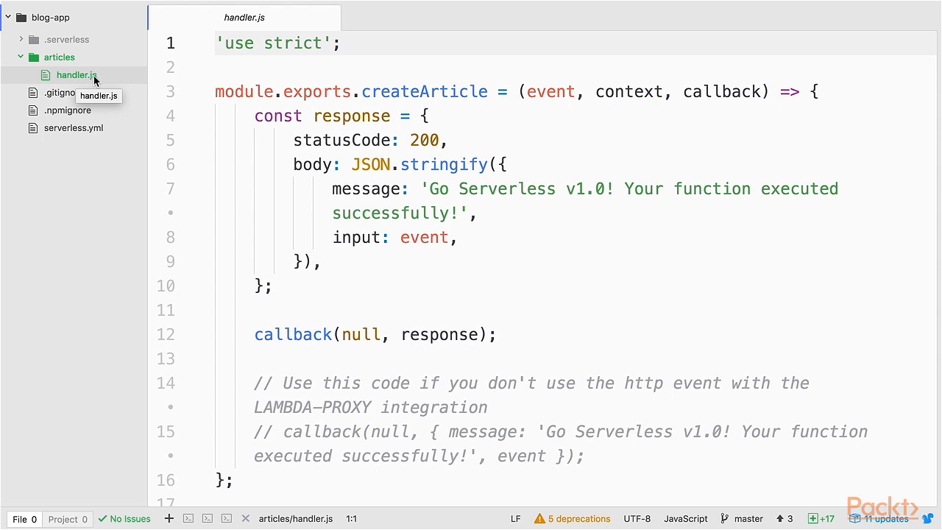
pyautogui.moveTo(89, 80)
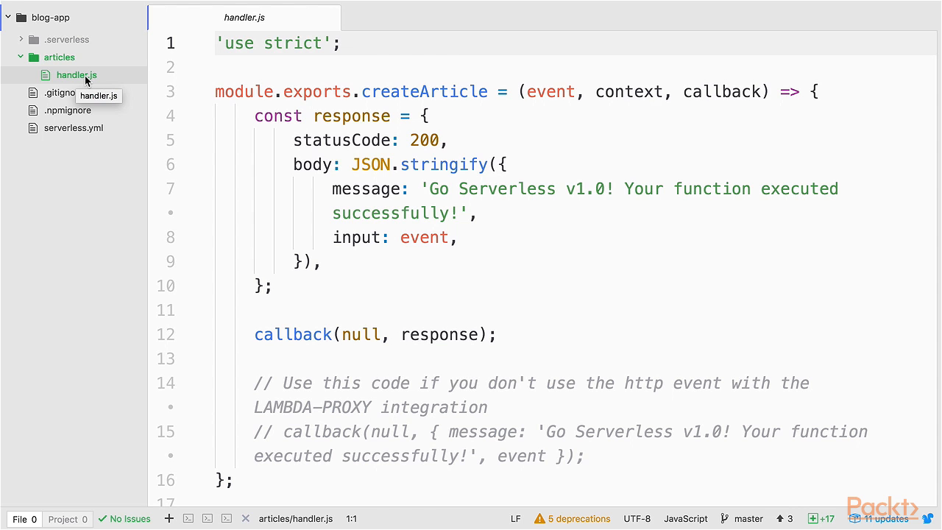
# Rename handler.js to create.js and its exported function to handler
pyautogui.rightClick(77, 74)
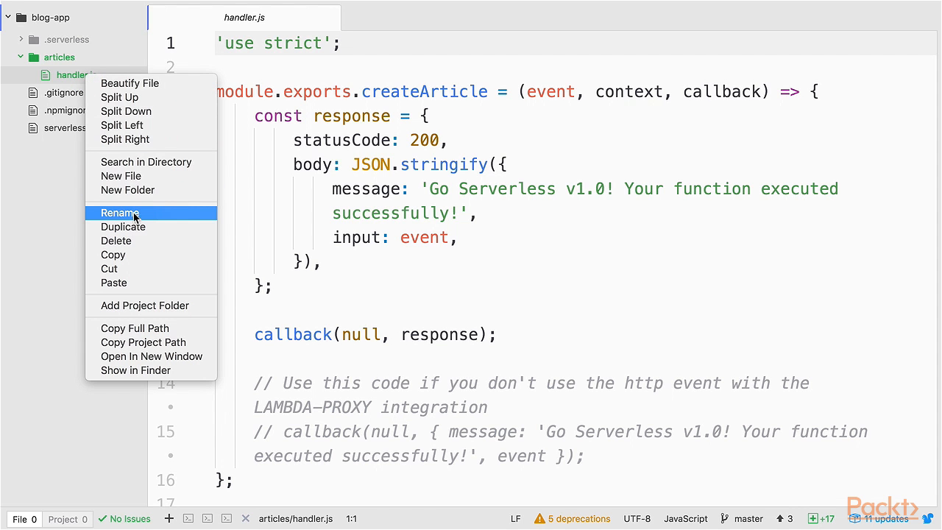
pyautogui.click(119, 212)
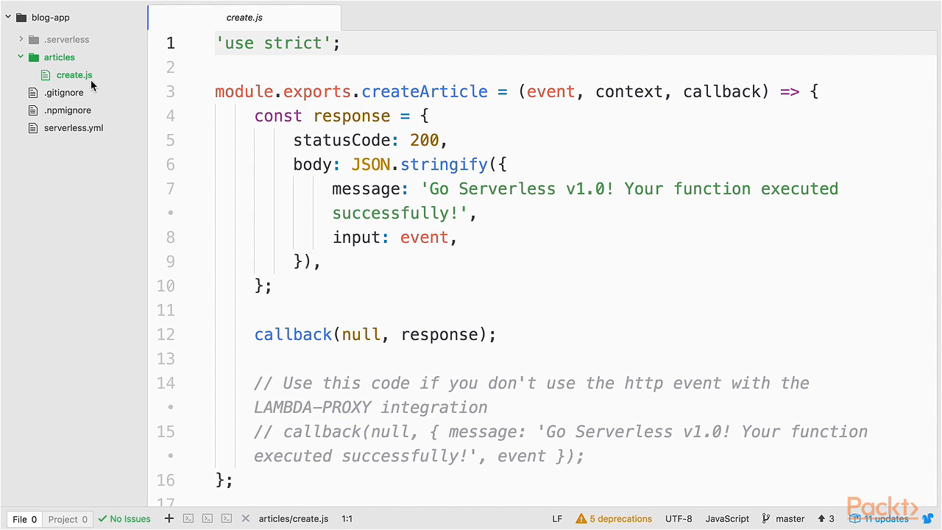
pyautogui.moveTo(73, 73)
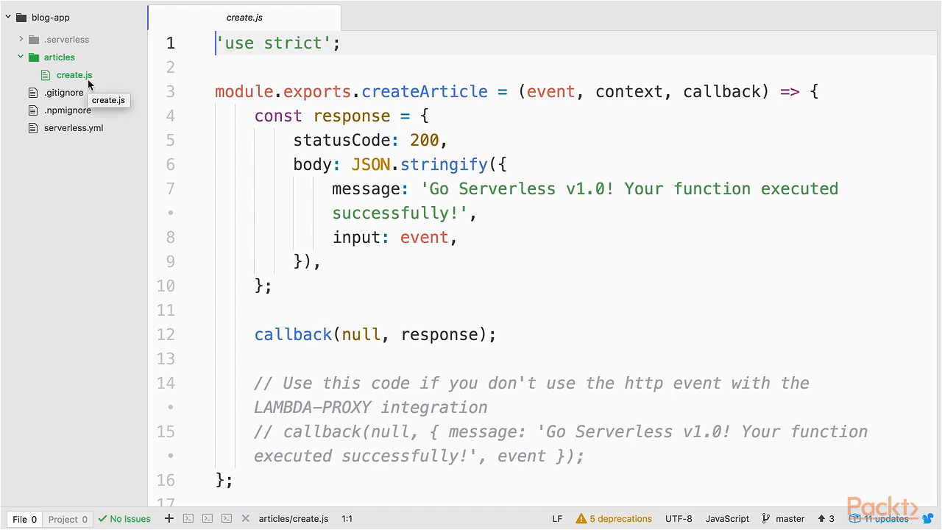
pyautogui.doubleClick(423, 92)
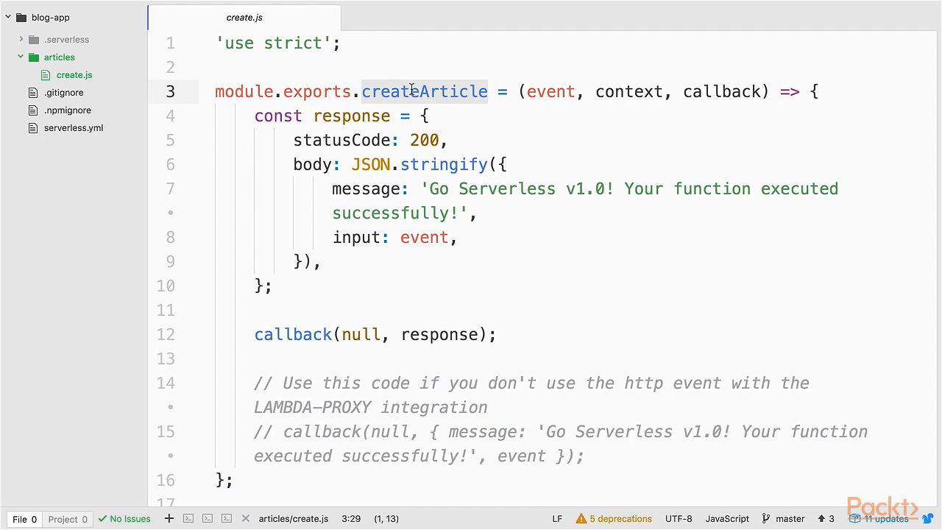
pyautogui.write('handler')
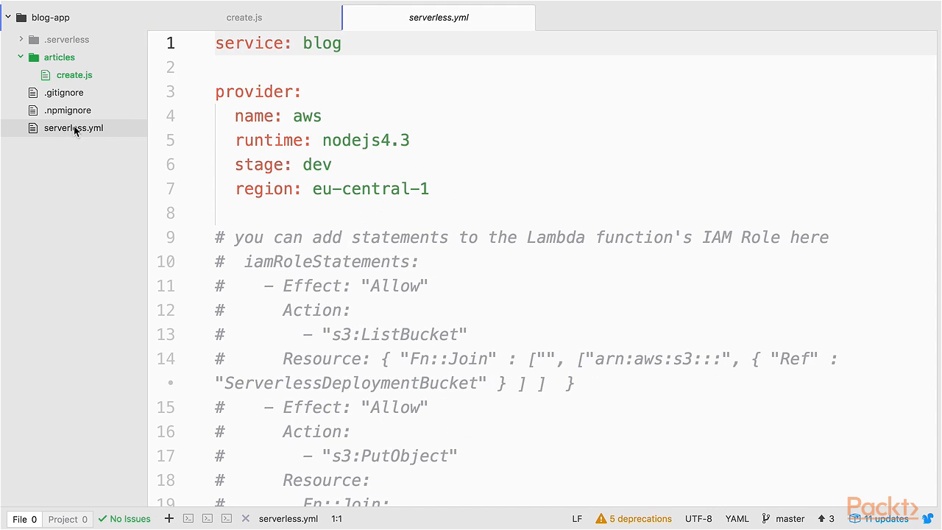
# Change the createArticle handler in serverless.yml to articles/create.handler
pyautogui.scroll(-3)
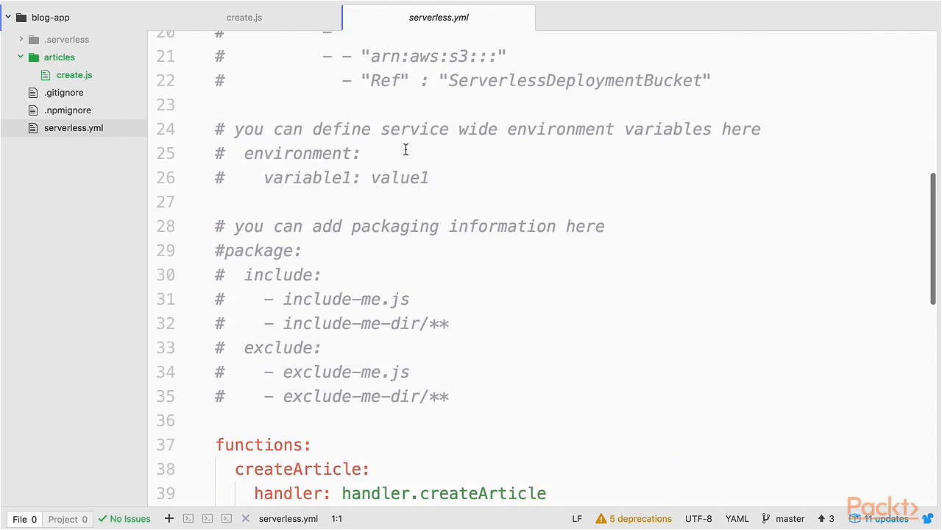
pyautogui.scroll(-3)
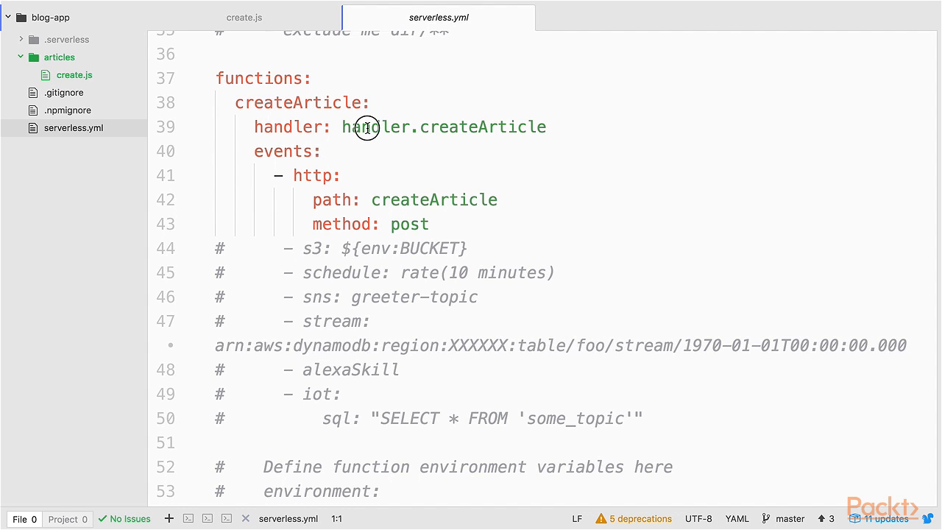
pyautogui.doubleClick(374, 126)
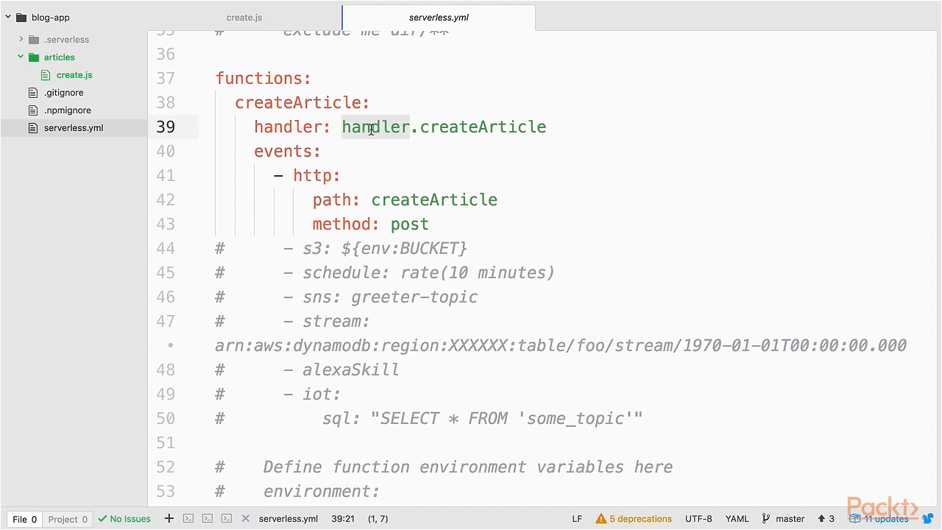
pyautogui.write('articles/')
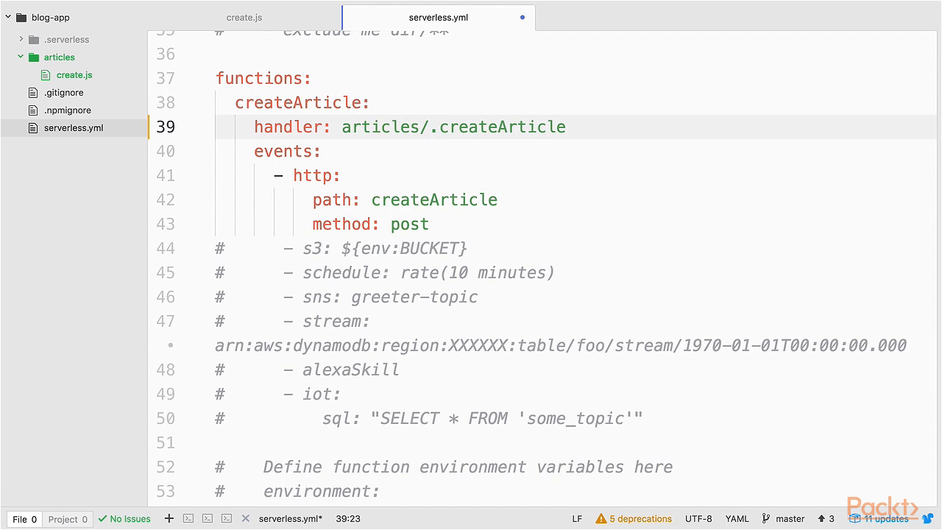
pyautogui.write('creat')
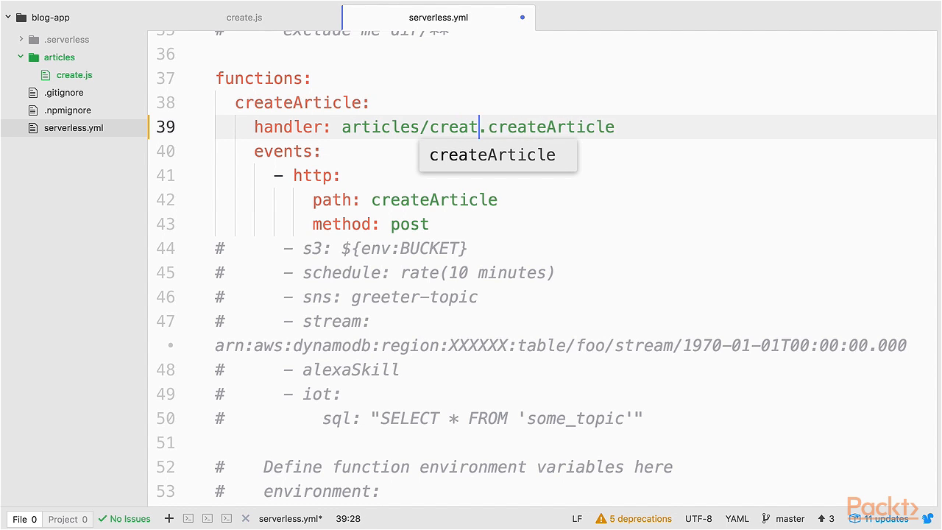
pyautogui.write('e')
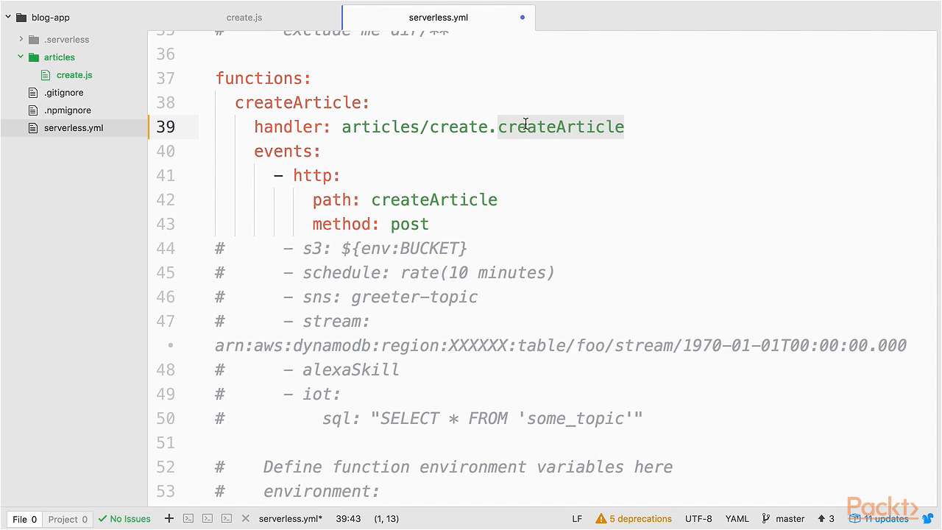
pyautogui.write('handler')
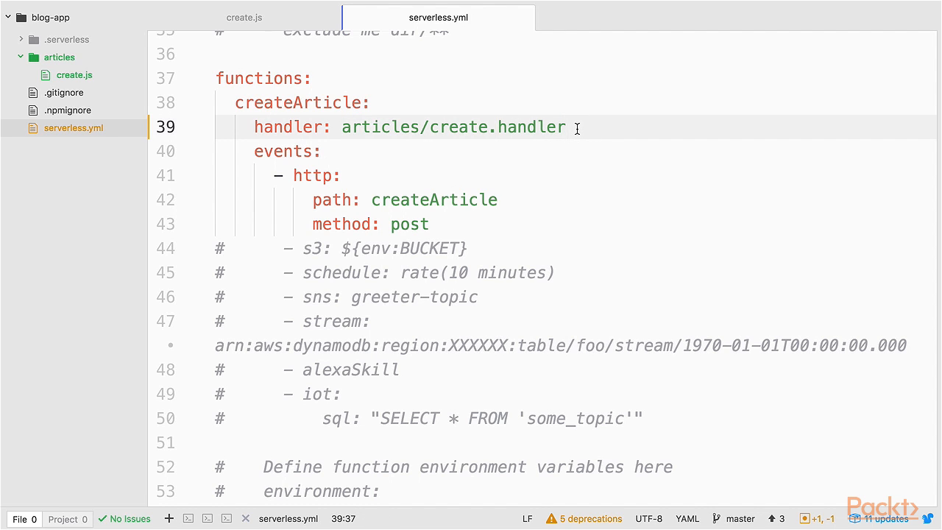
pyautogui.click(568, 126)
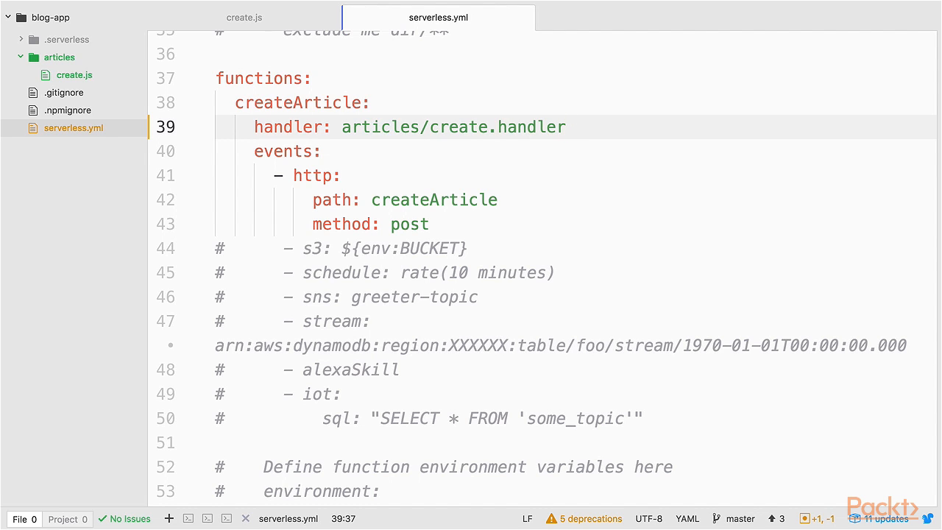
pyautogui.click(245, 18)
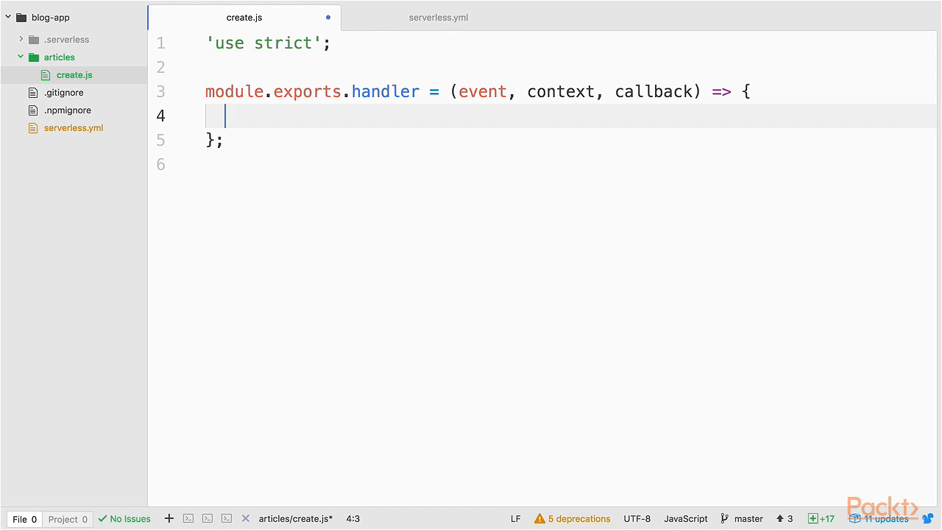
# Parse event.body into data with JSON.parse and validate data.text with a Validation Failed log
pyautogui.write('const data = J')
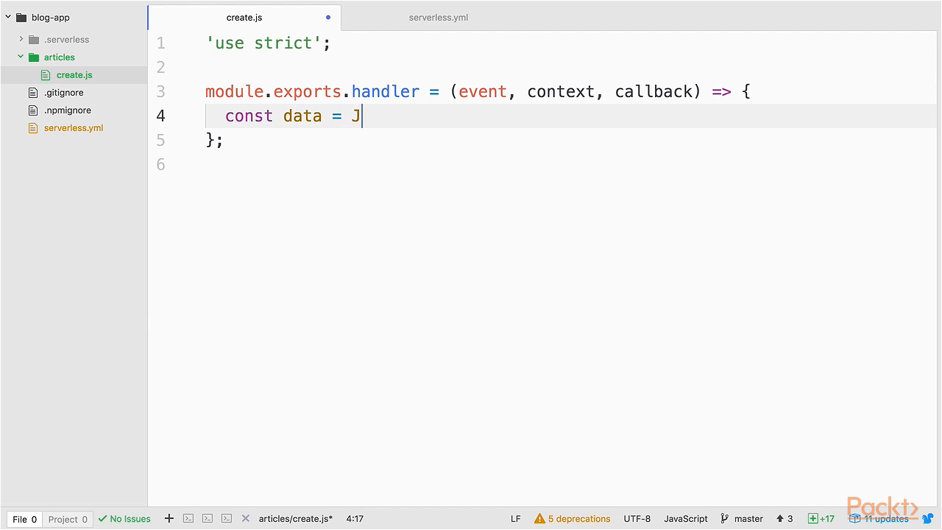
pyautogui.write('SON.parse')
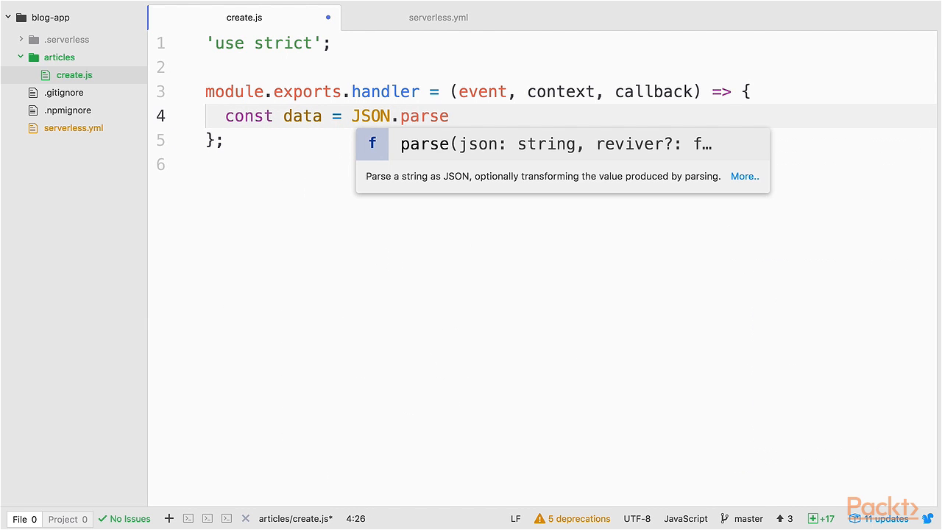
pyautogui.write('(event.body)')
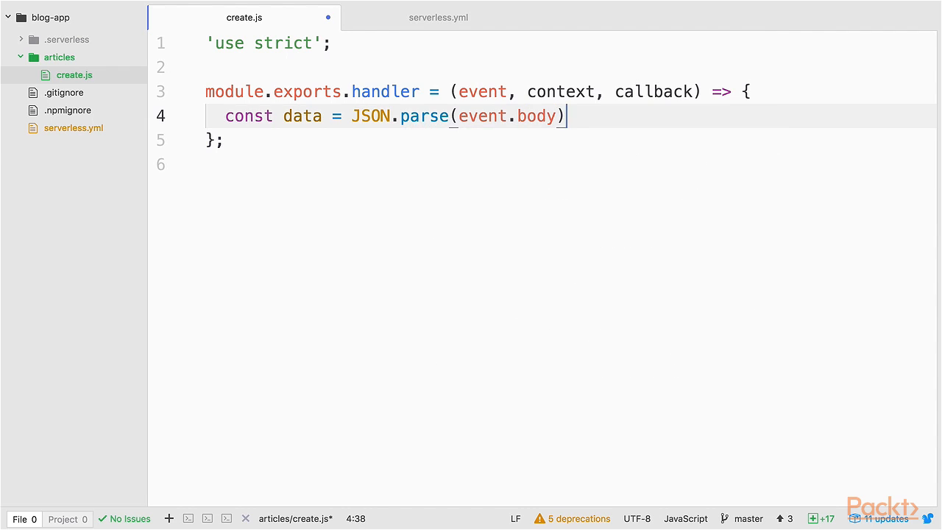
pyautogui.write(';')
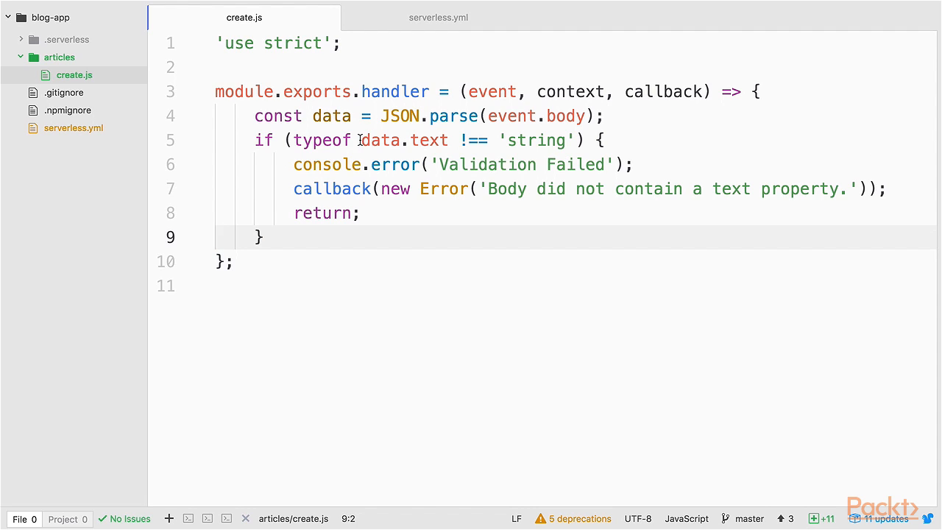
pyautogui.doubleClick(380, 140)
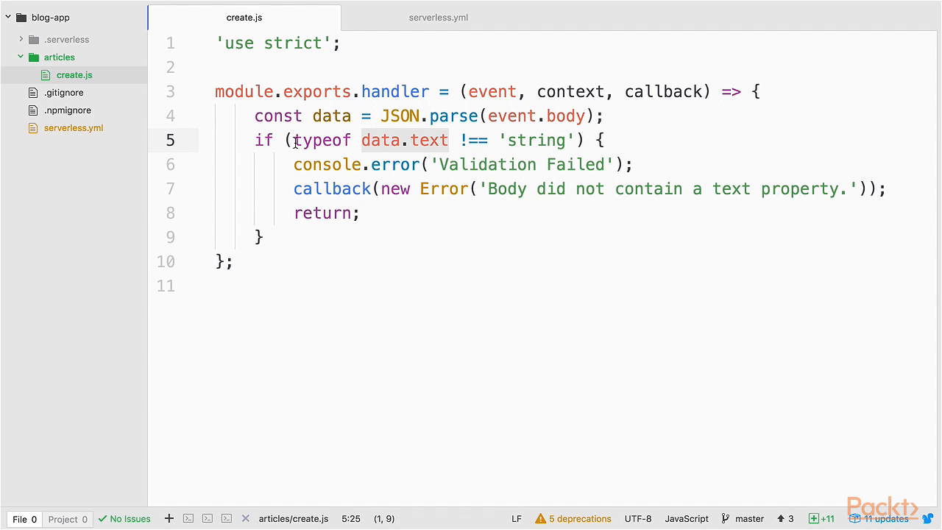
pyautogui.write('data.text &&')
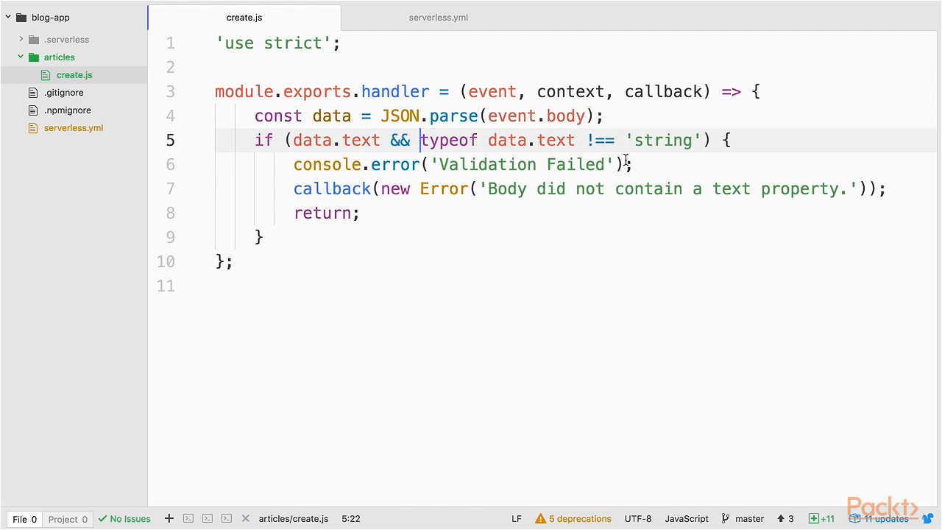
pyautogui.click(289, 164)
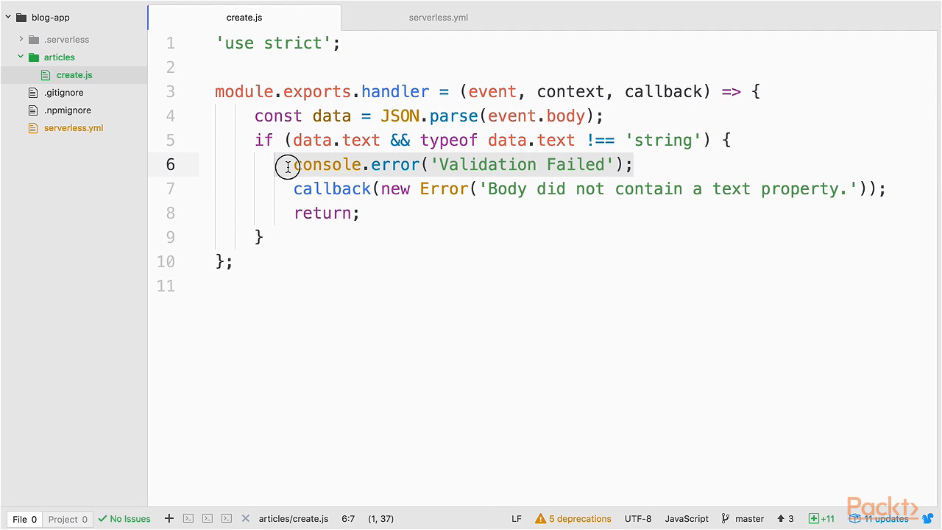
pyautogui.doubleClick(326, 165)
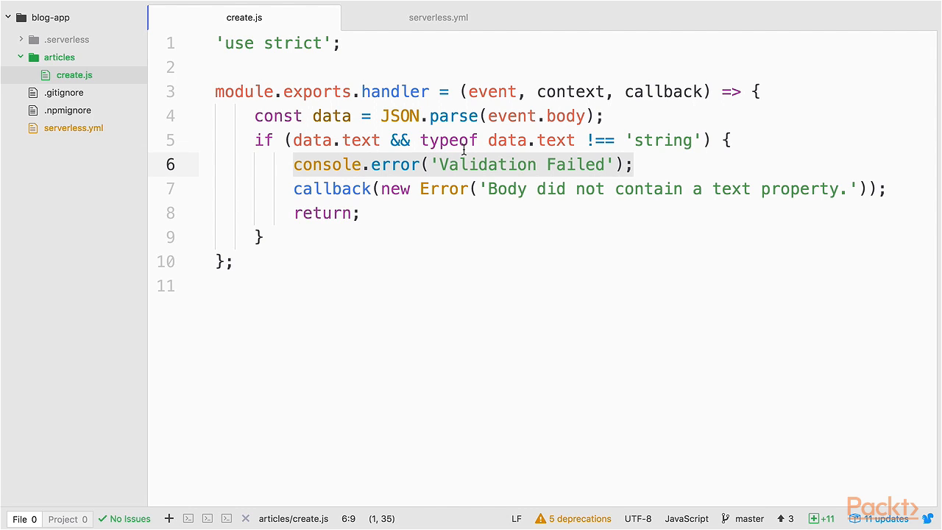
pyautogui.moveTo(365, 159)
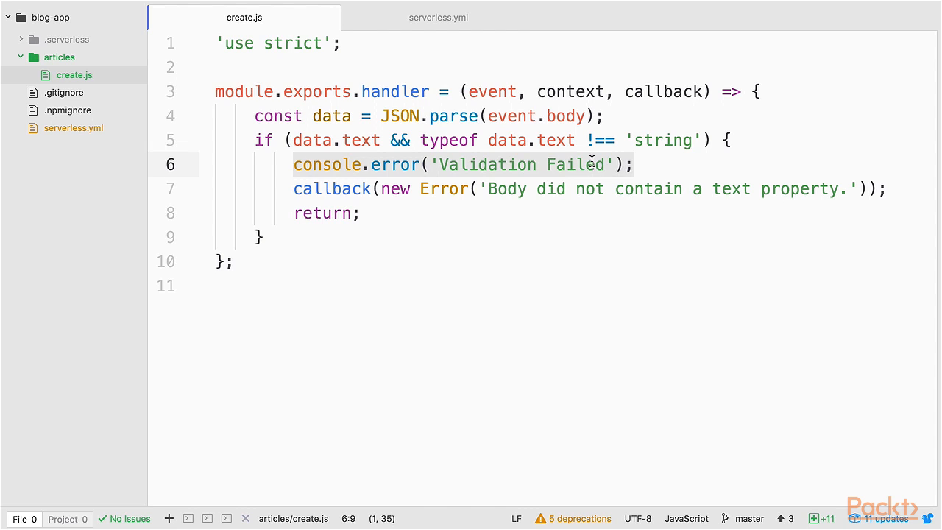
# Log data.text, build a statusCode 200 response object, and return it via callback(null, response)
pyautogui.click(689, 188)
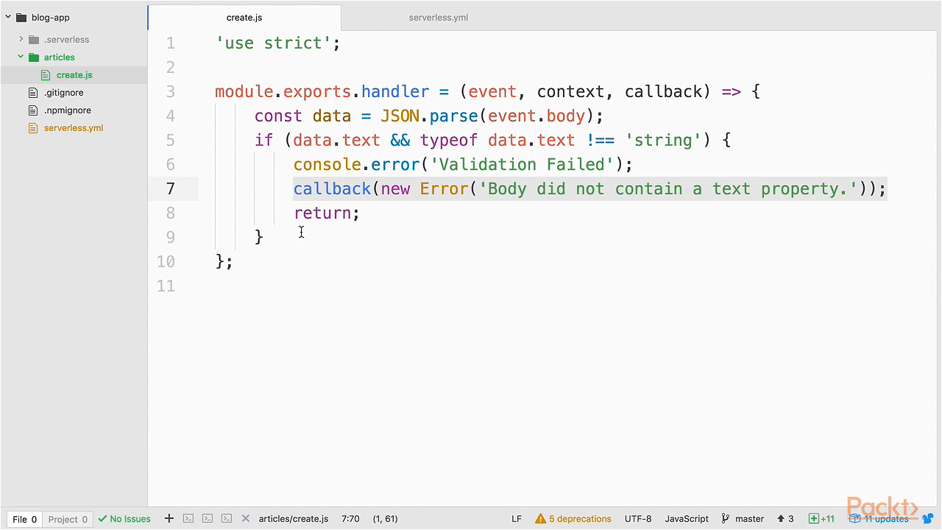
pyautogui.write('console.log(data.text);')
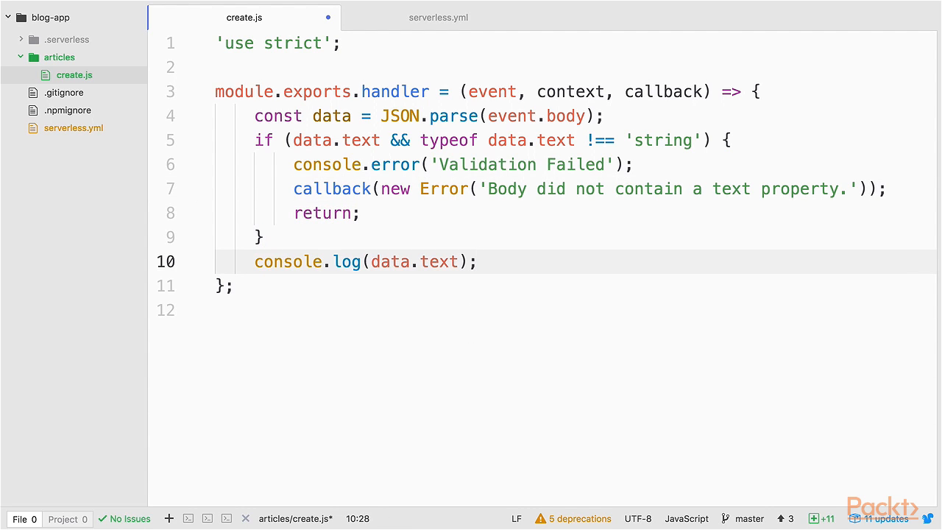
pyautogui.press('Enter')
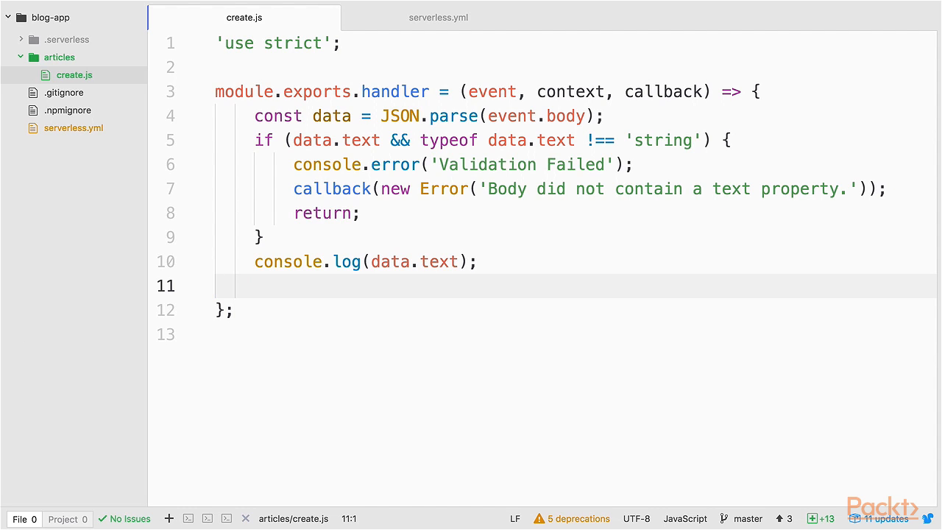
pyautogui.moveTo(406, 262)
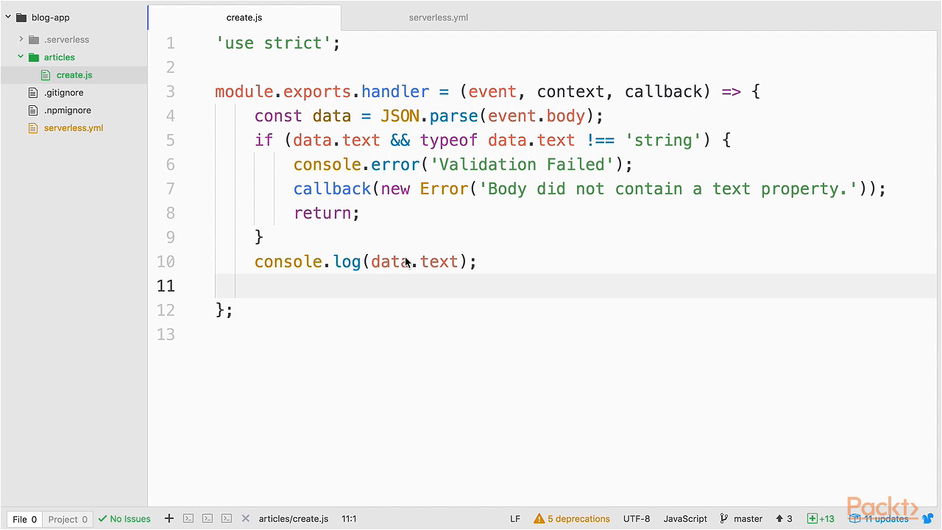
pyautogui.write('const response = {')
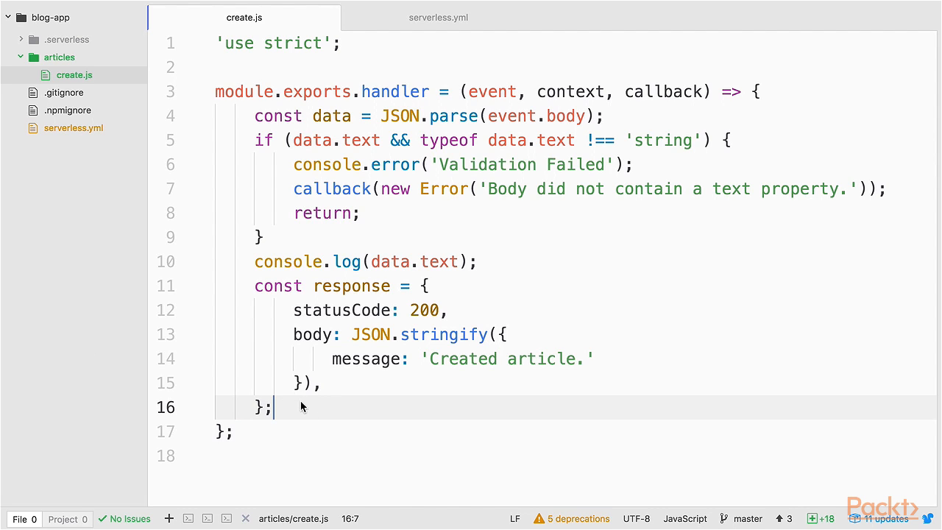
pyautogui.write('callback(null, response);')
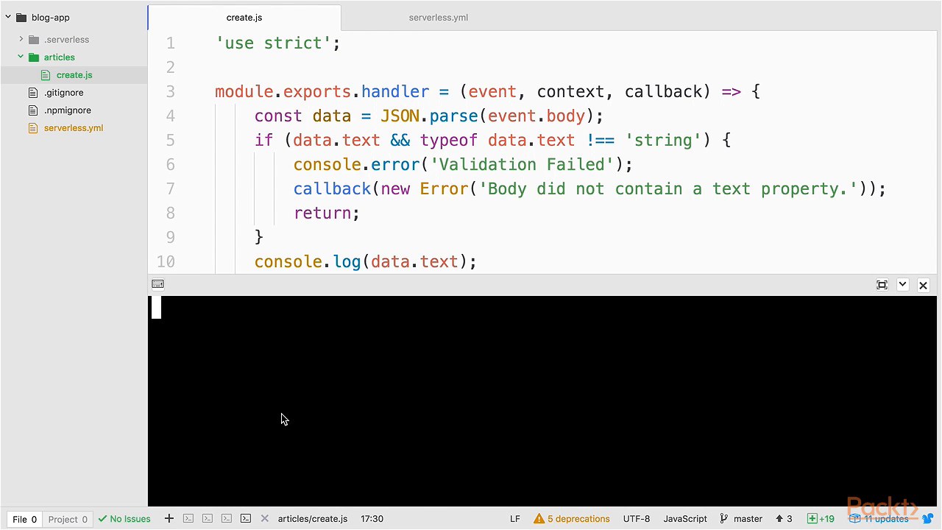
# Redeploy the service from the terminal with sls deploy
pyautogui.write('sls')
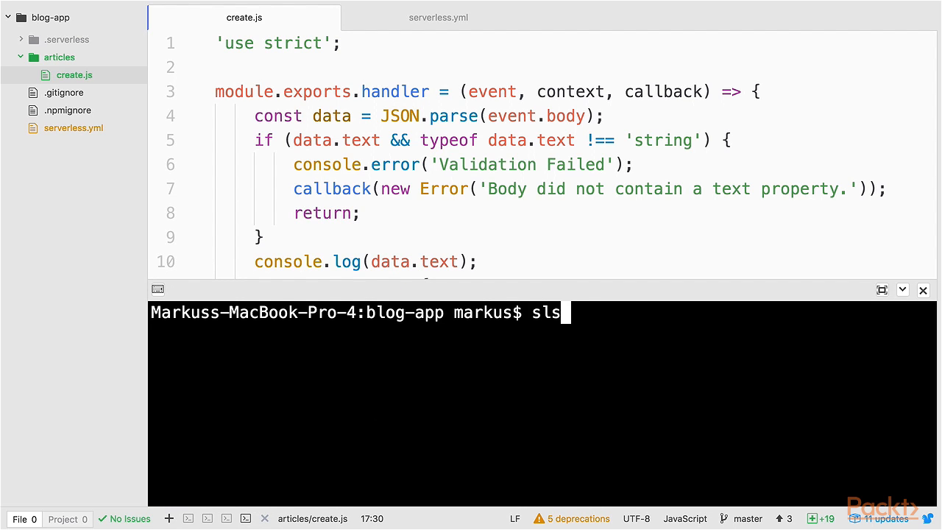
pyautogui.write('deploy')
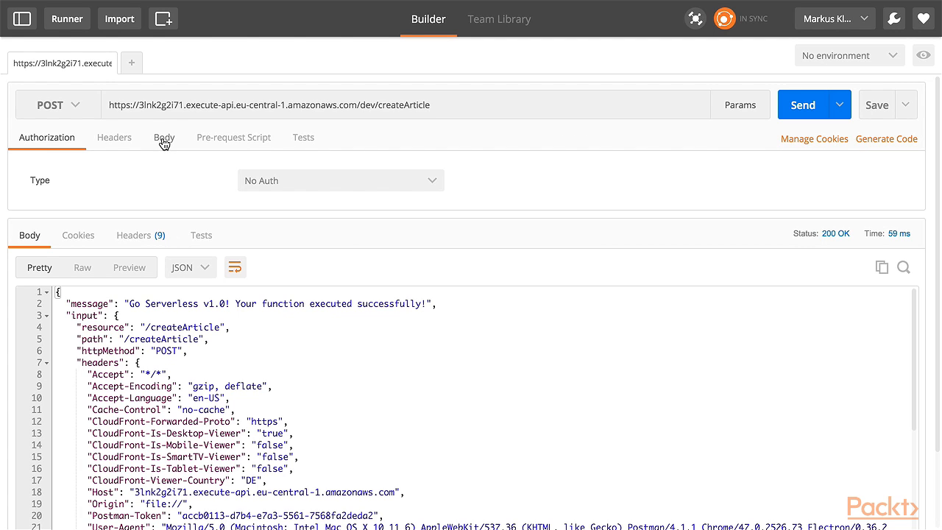
# Give the createArticle request a raw JSON body {"text": "hello world"}
pyautogui.click(164, 137)
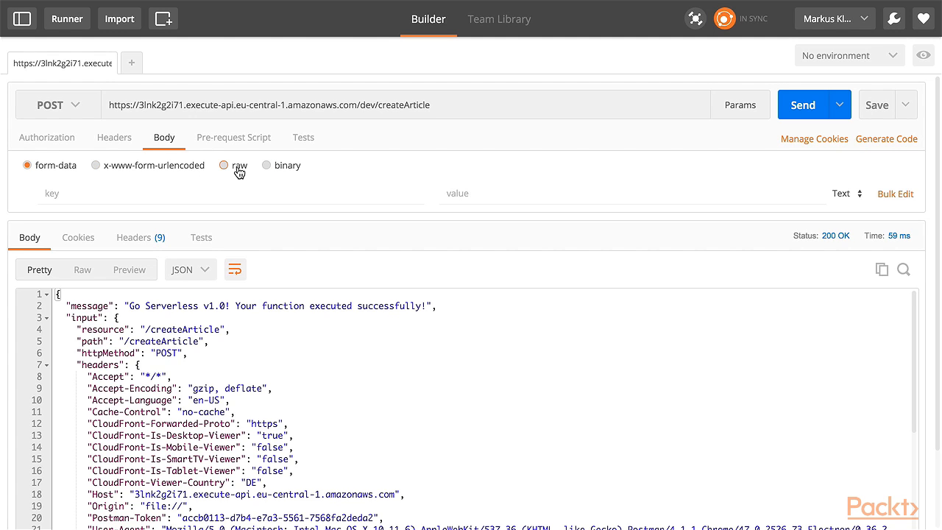
pyautogui.click(224, 164)
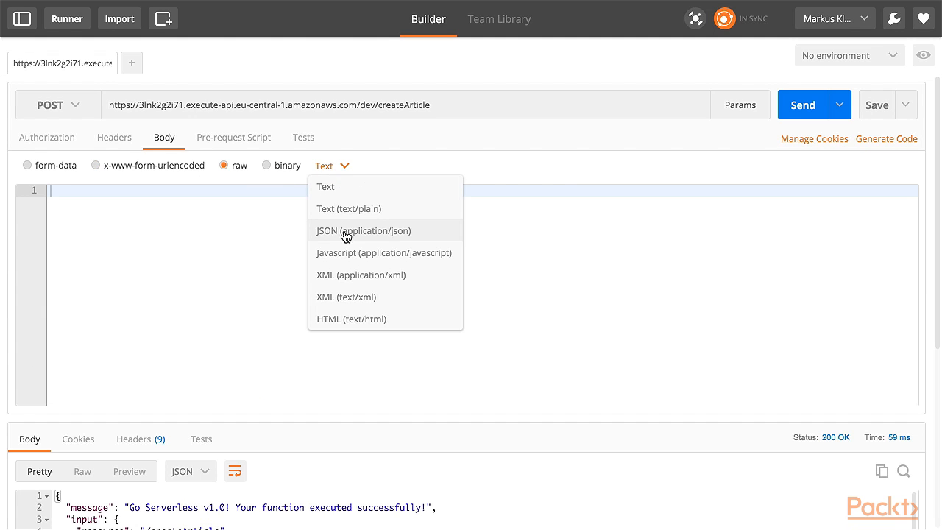
pyautogui.click(362, 230)
pyautogui.write('{')
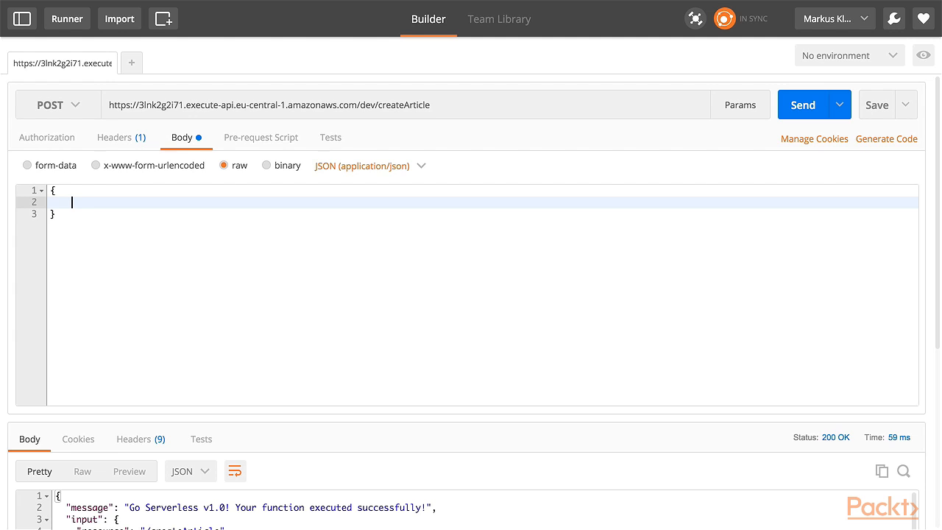
pyautogui.write('"text": "')
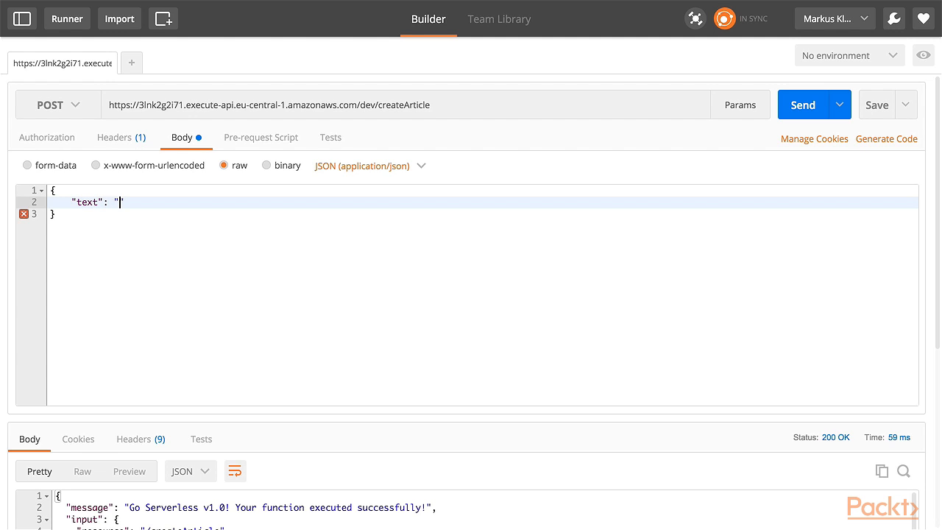
pyautogui.write('hello world"')
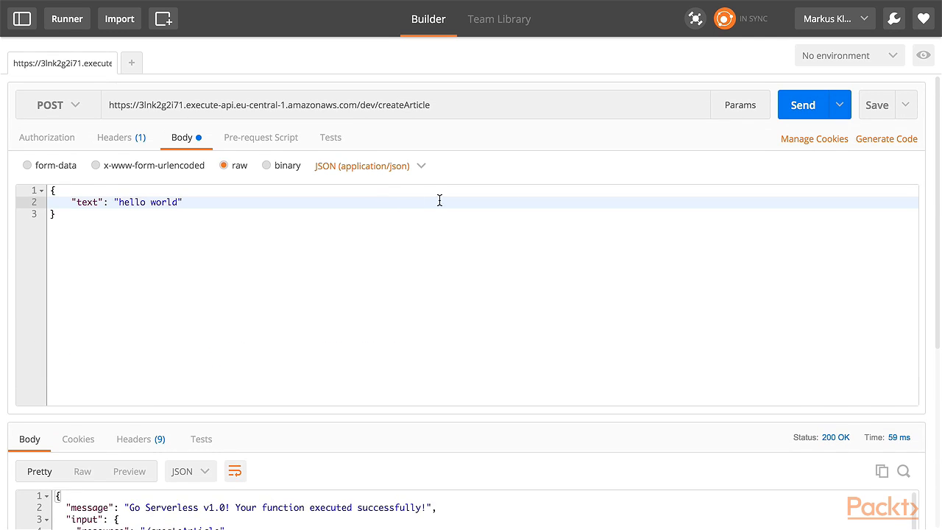
# Send the request and get back 200 OK with "Created article."
pyautogui.click(802, 105)
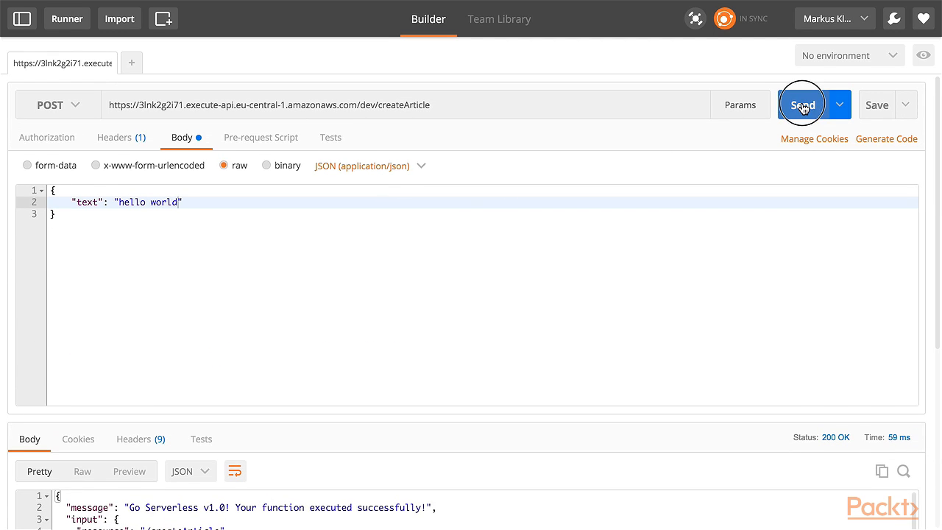
pyautogui.click(802, 104)
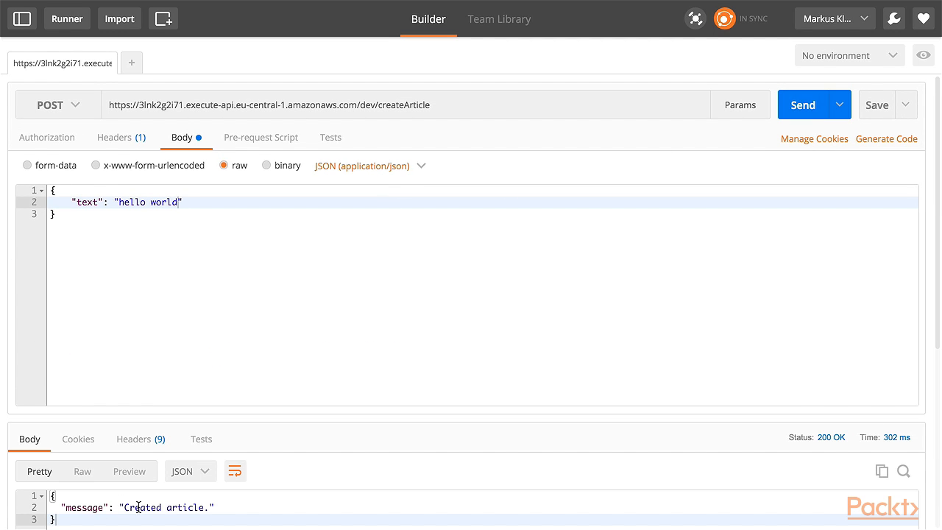
pyautogui.moveTo(329, 375)
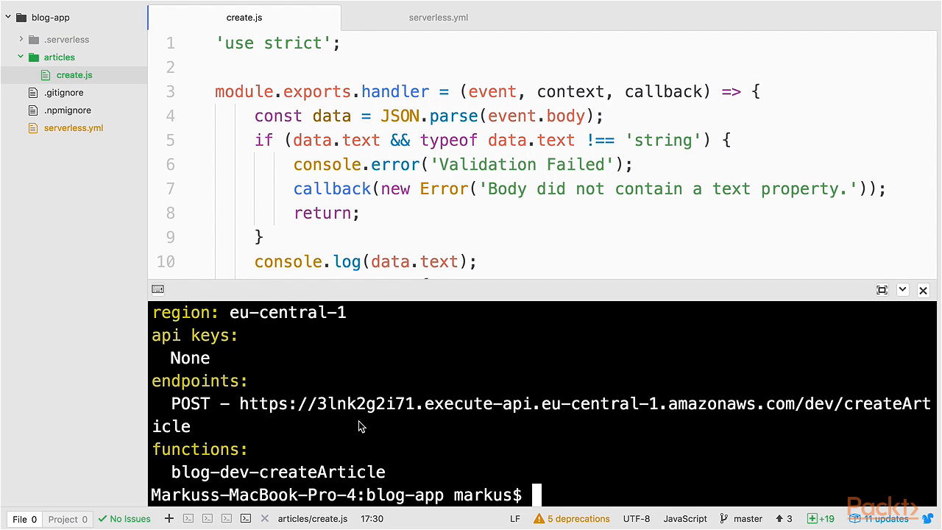
# Run sls logs -f createArticle in the terminal to see the logged hello world text
pyautogui.write('sls logs -f c')
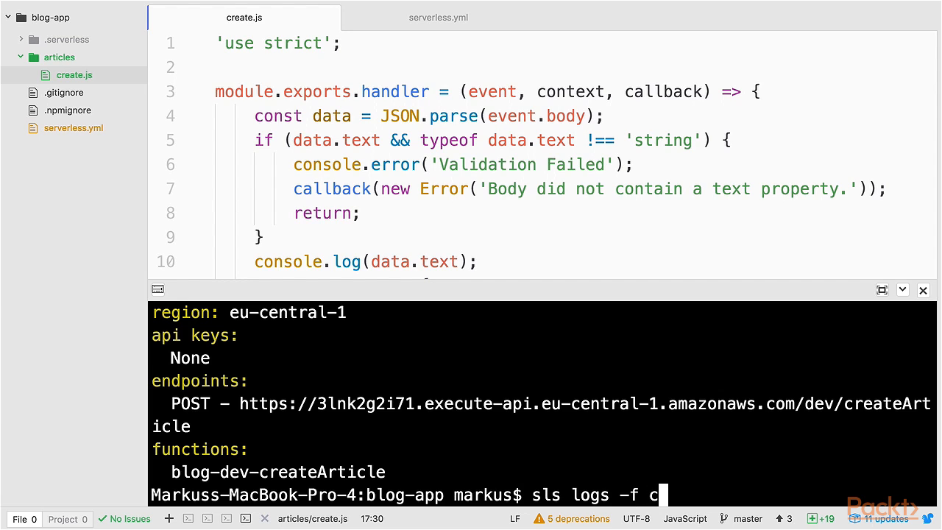
pyautogui.write('reateAr')
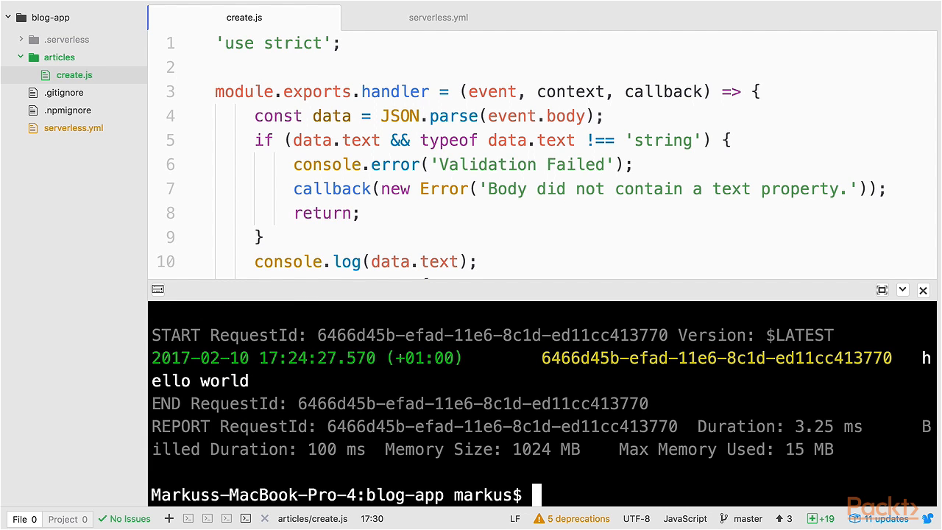
pyautogui.moveTo(909, 354)
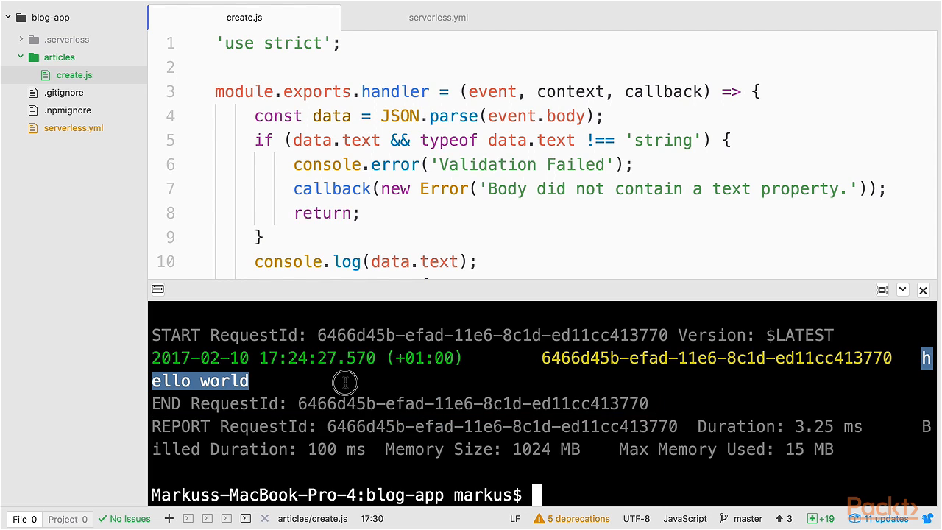
pyautogui.moveTo(347, 374)
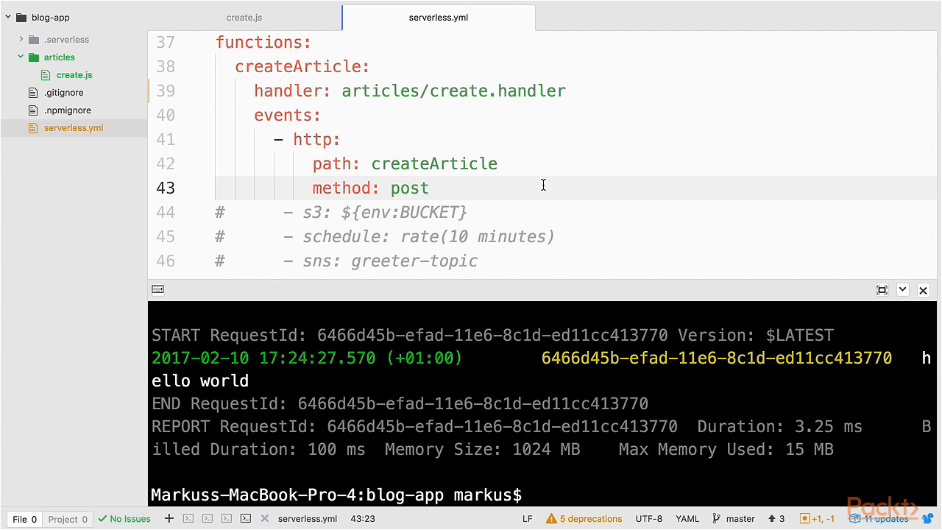
# Add readArticle, updateArticle and deleteArticle functions with get, put and delete events on articles
pyautogui.press('enter')
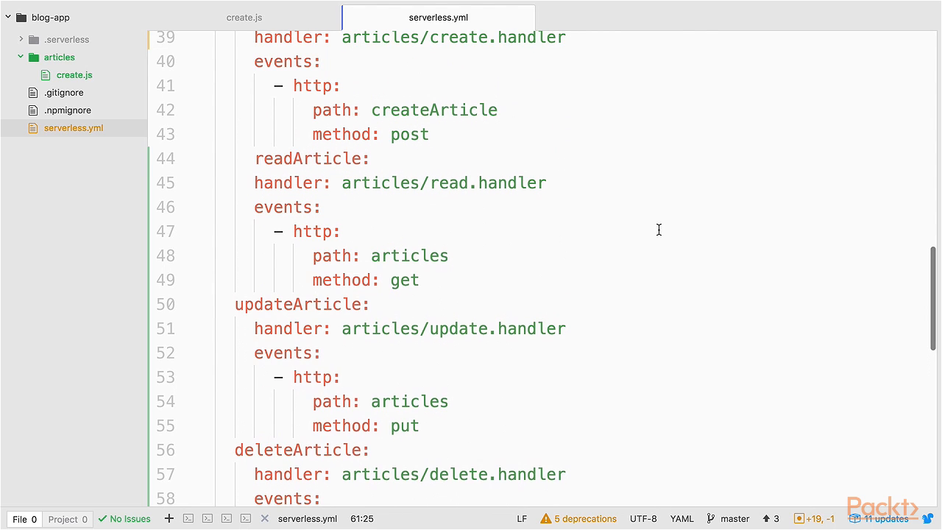
pyautogui.scroll(3)
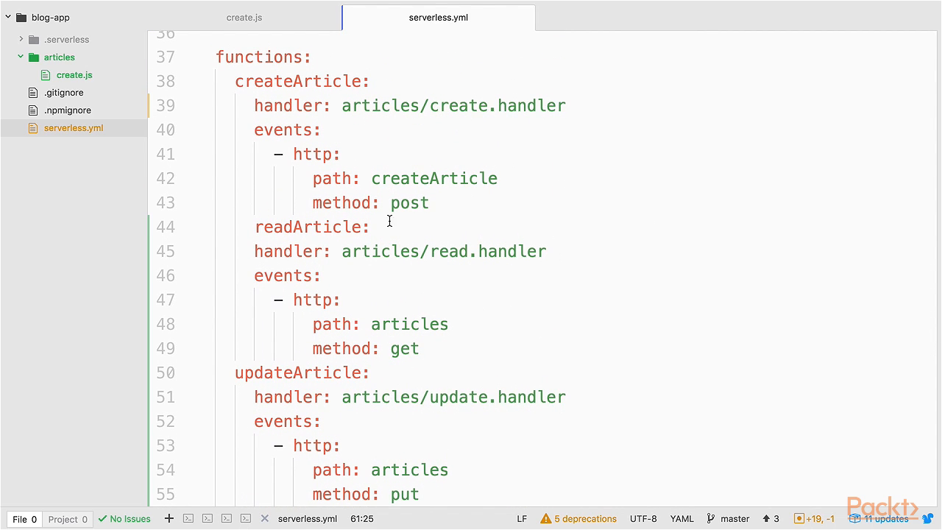
pyautogui.click(237, 227)
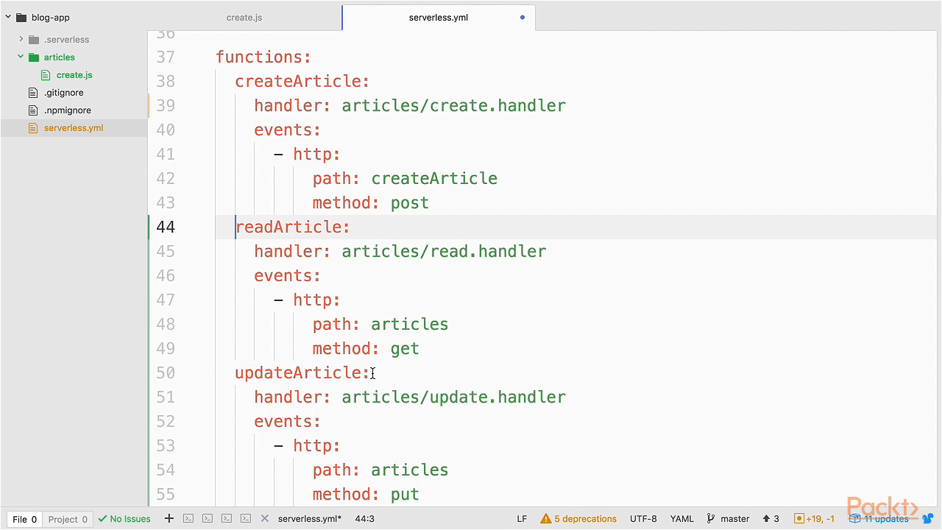
pyautogui.scroll(-3)
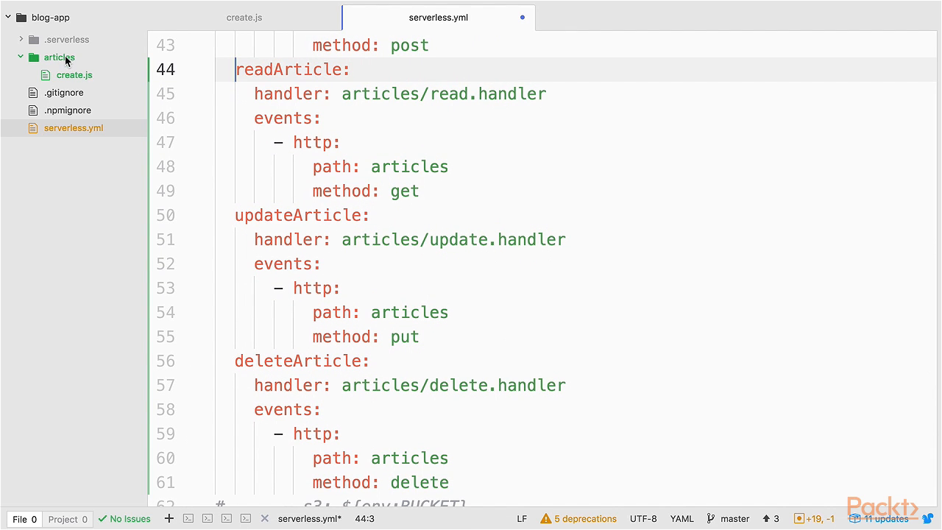
# Create read.js, update.js and delete.js in the articles folder from the create.js handler
pyautogui.click(57, 56)
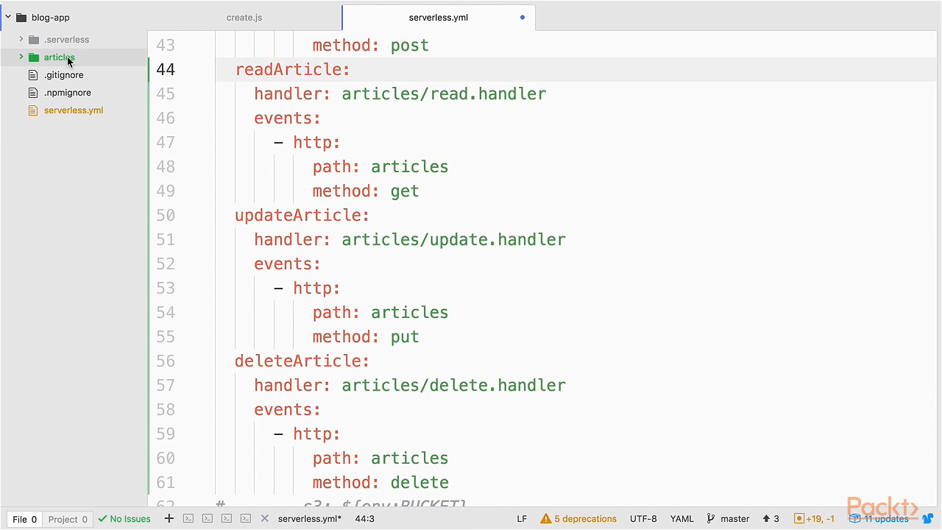
pyautogui.write('articles/re')
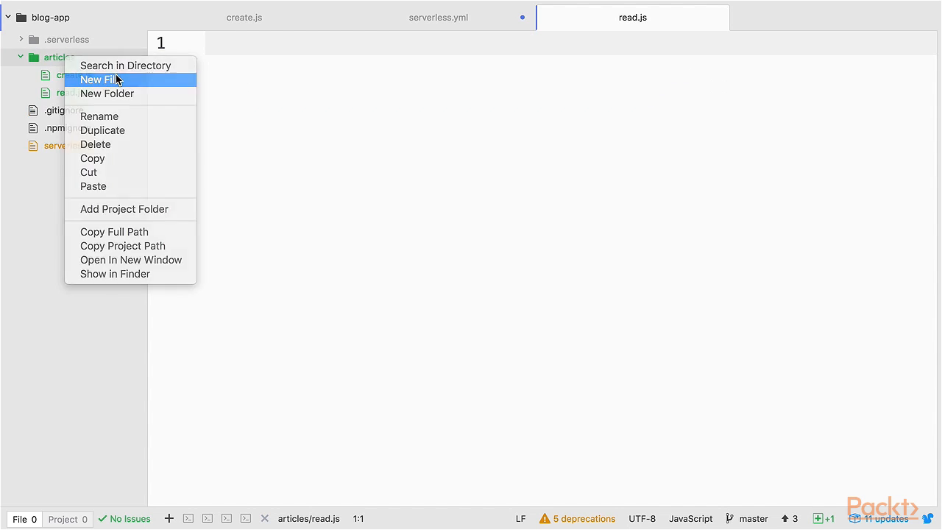
pyautogui.click(97, 80)
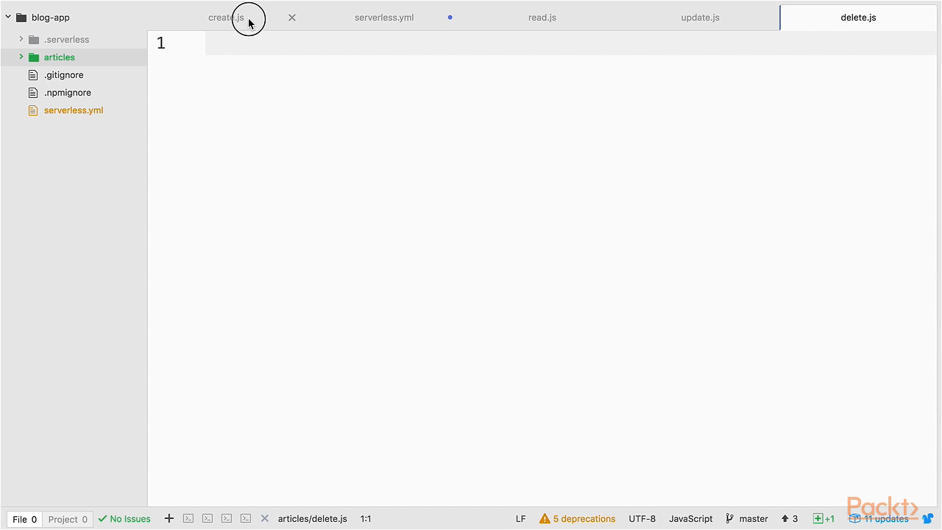
pyautogui.click(226, 18)
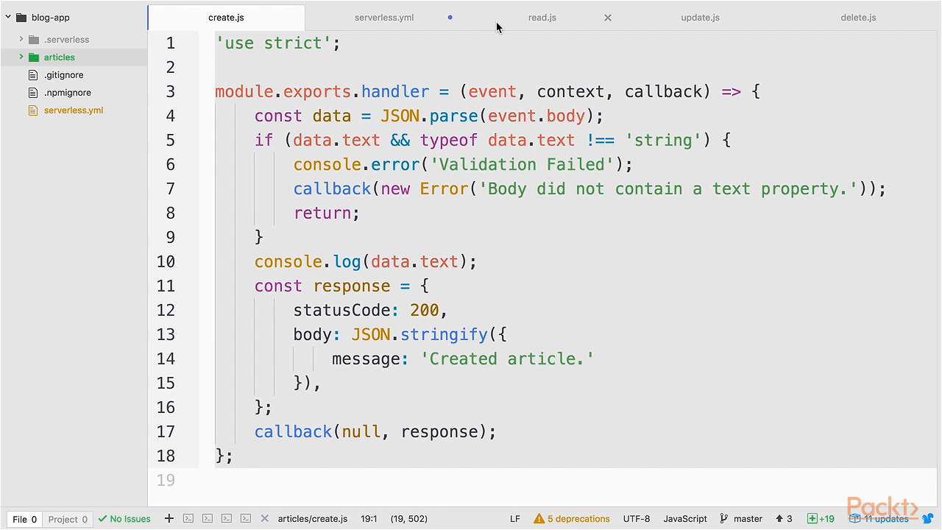
pyautogui.click(541, 18)
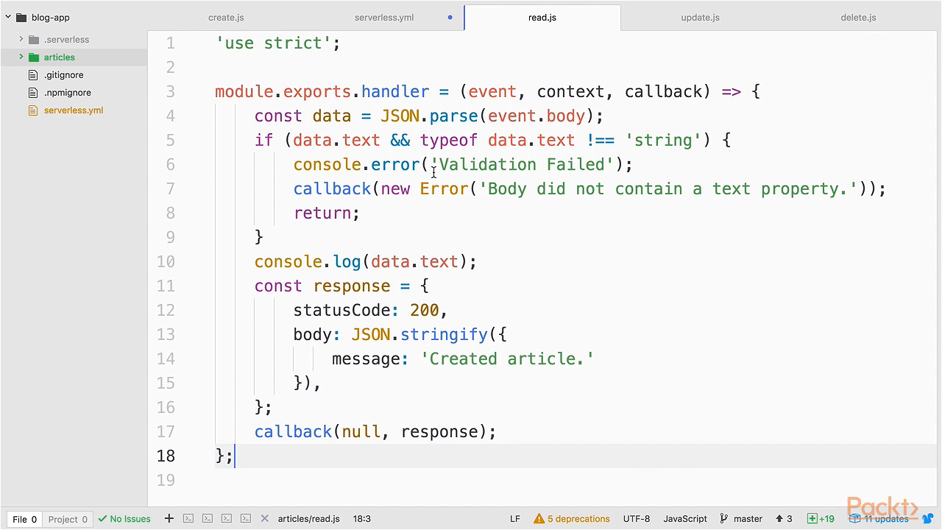
pyautogui.moveTo(430, 193)
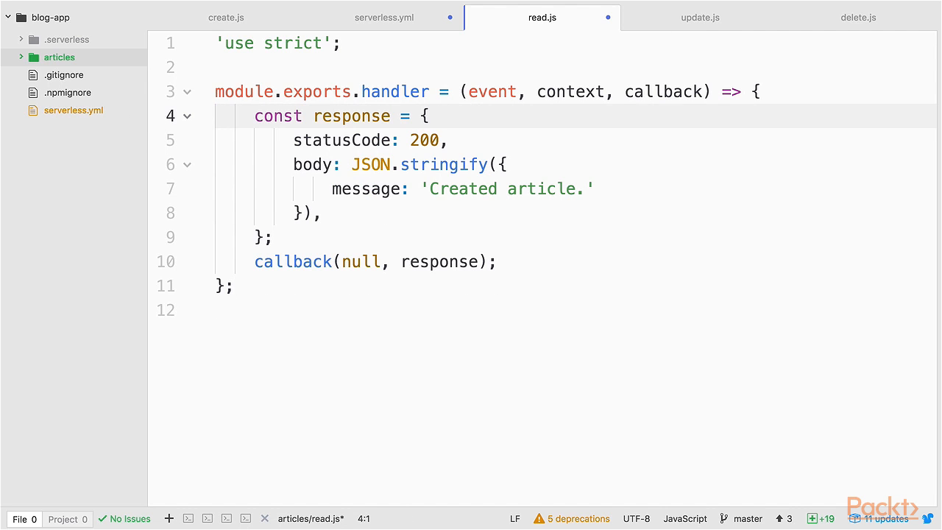
# Edit the messages to 'Read article.', 'Update article.' and 'Delete article.' in each stub
pyautogui.doubleClick(462, 188)
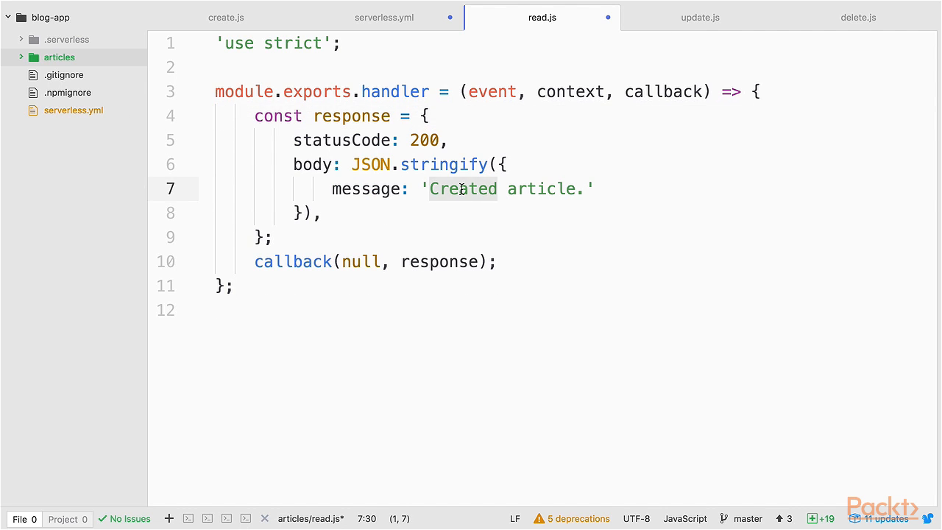
pyautogui.write('Read')
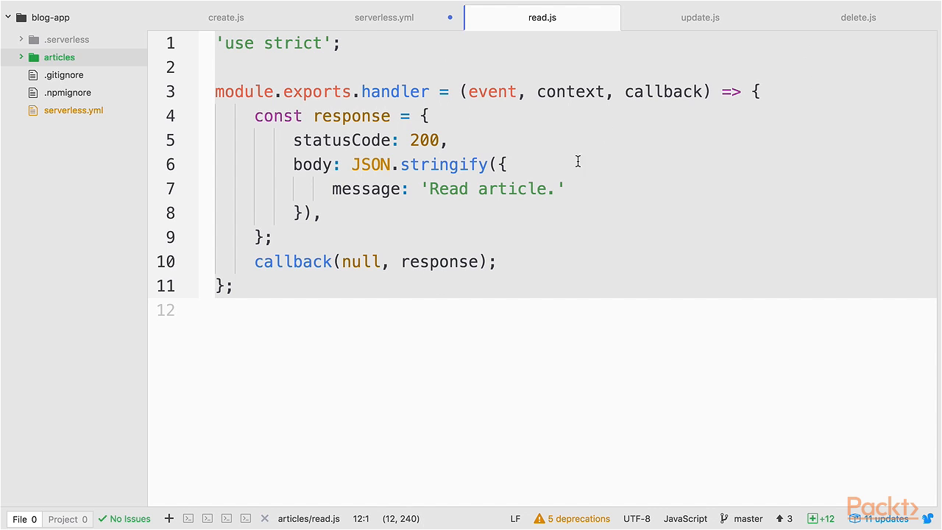
pyautogui.click(700, 18)
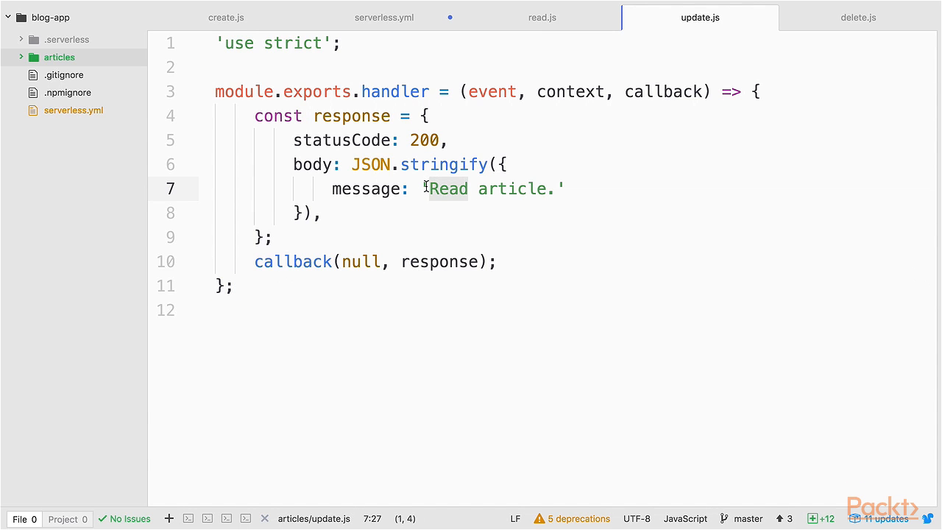
pyautogui.write('Update')
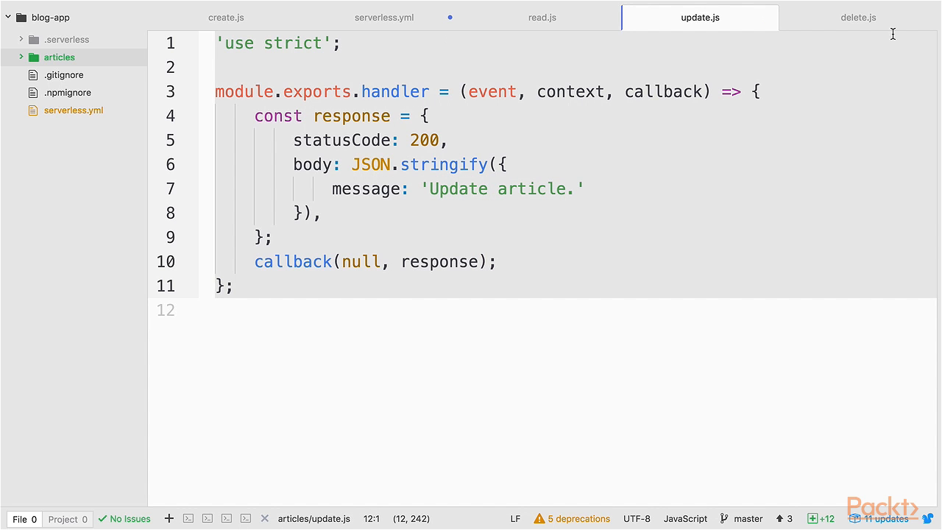
pyautogui.click(858, 18)
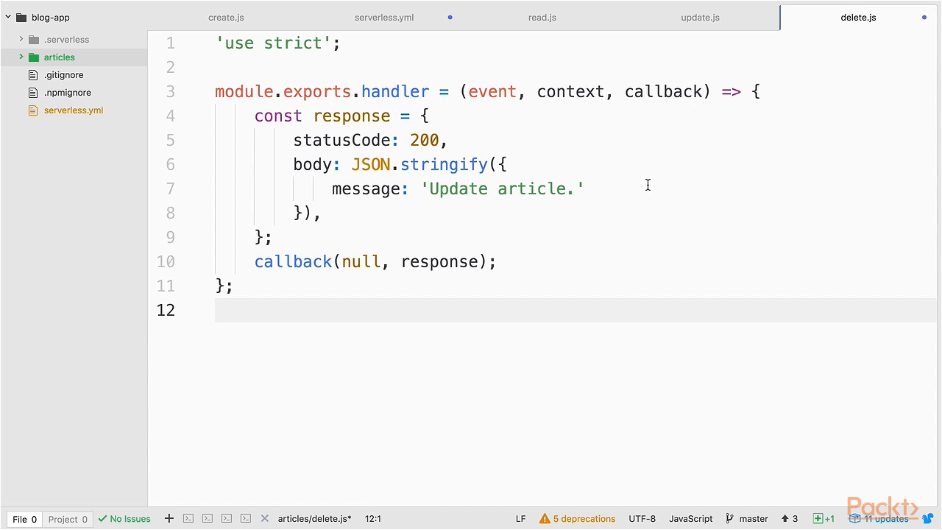
pyautogui.write('De')
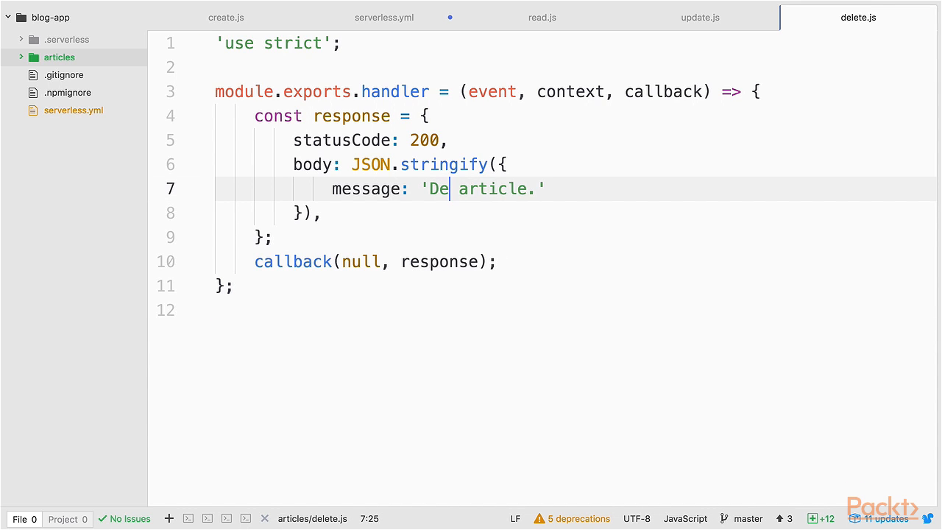
pyautogui.write('lete')
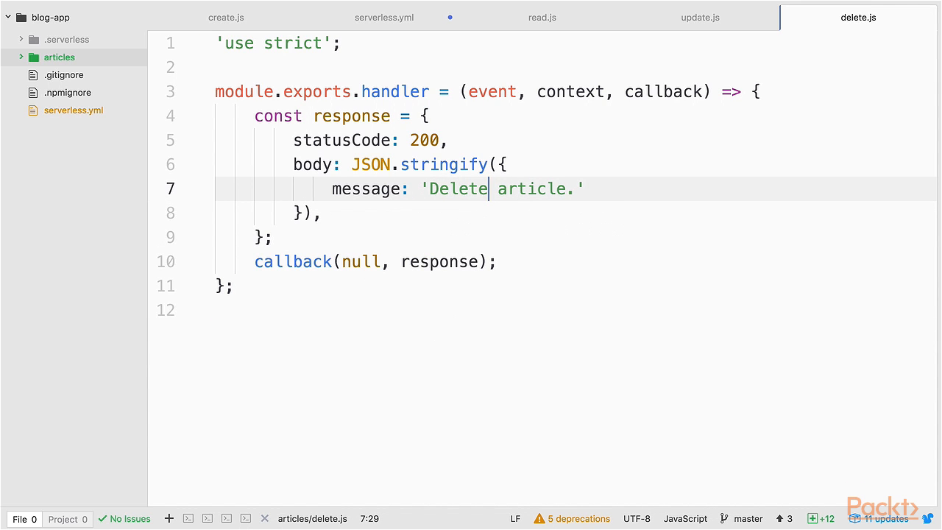
pyautogui.click(382, 18)
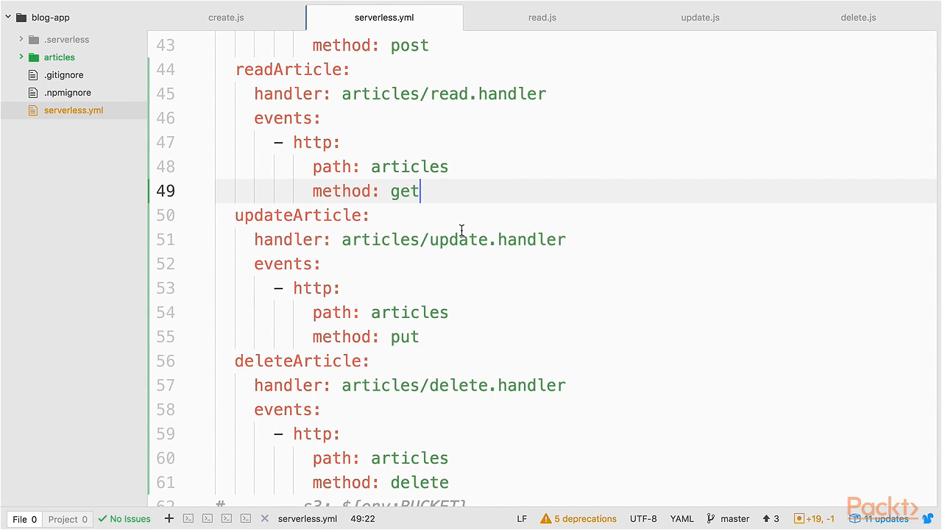
# Run sls deploy from a new terminal pane to deploy the four article functions
pyautogui.click(188, 518)
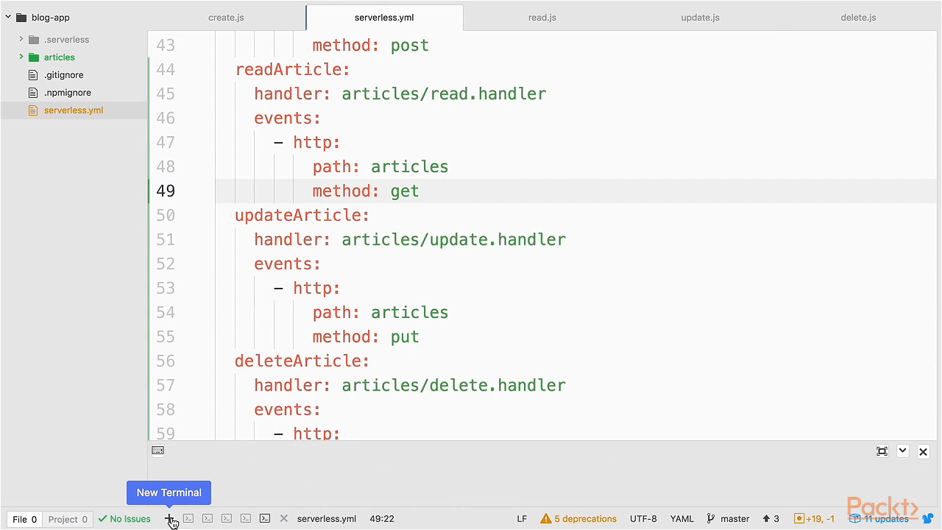
pyautogui.write('s')
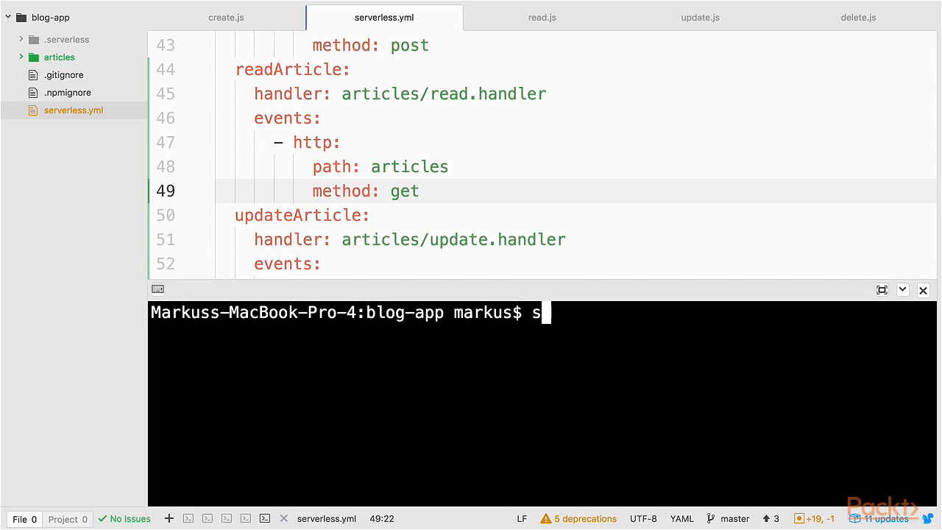
pyautogui.write('ls deploy')
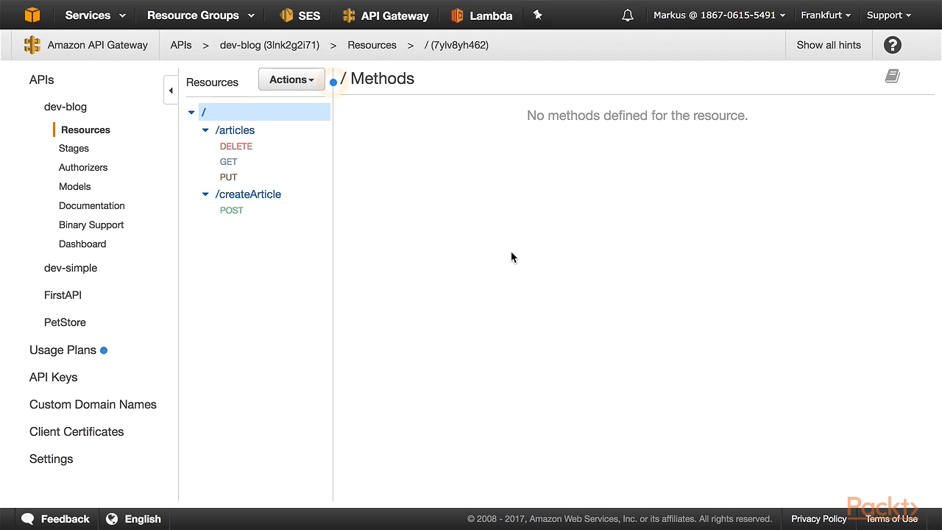
pyautogui.moveTo(332, 138)
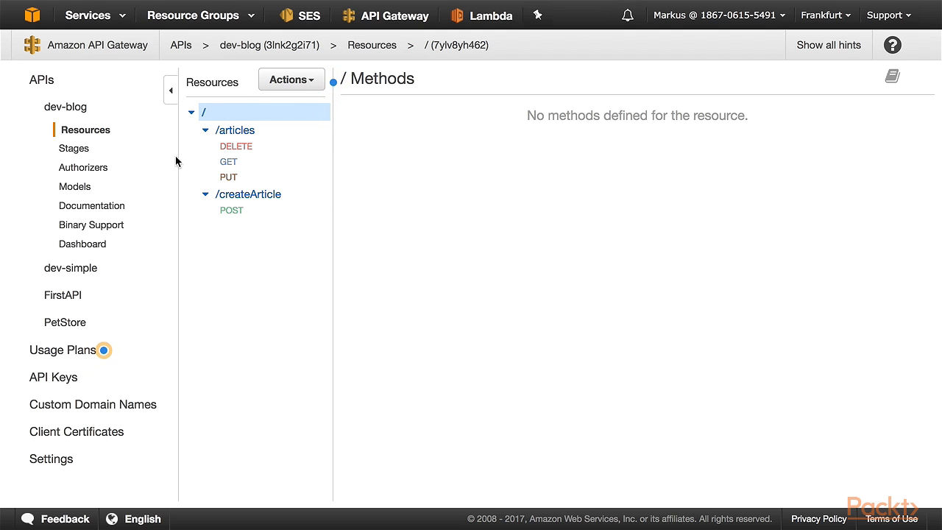
pyautogui.moveTo(259, 205)
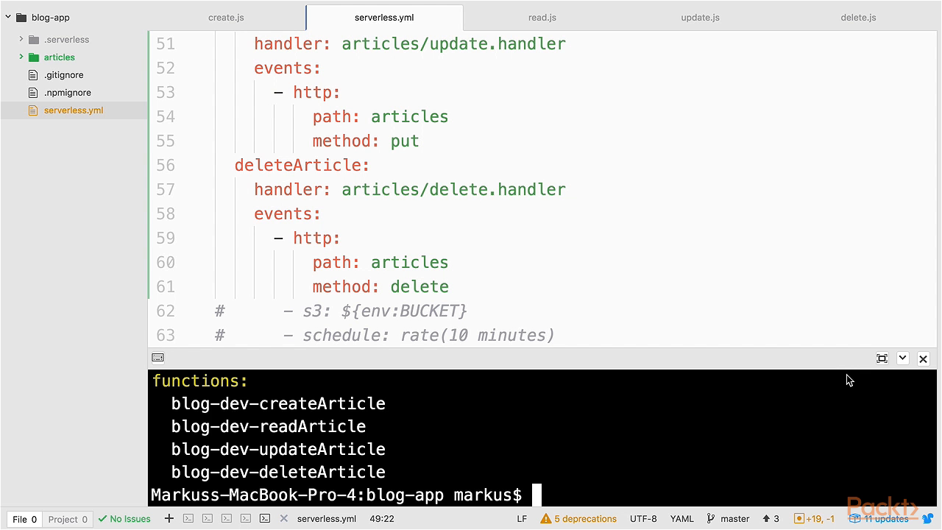
# Change the createArticle HTTP path to articles and run sls deploy again
pyautogui.scroll(3)
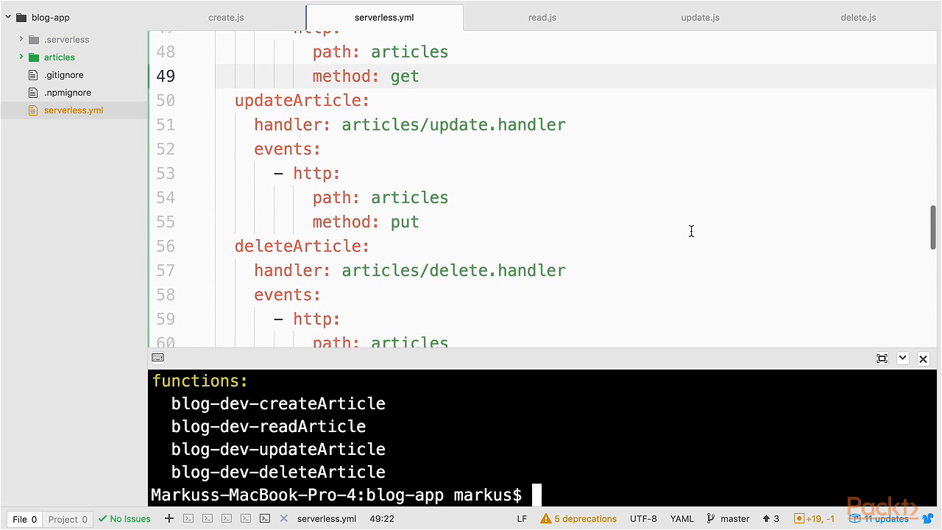
pyautogui.scroll(3)
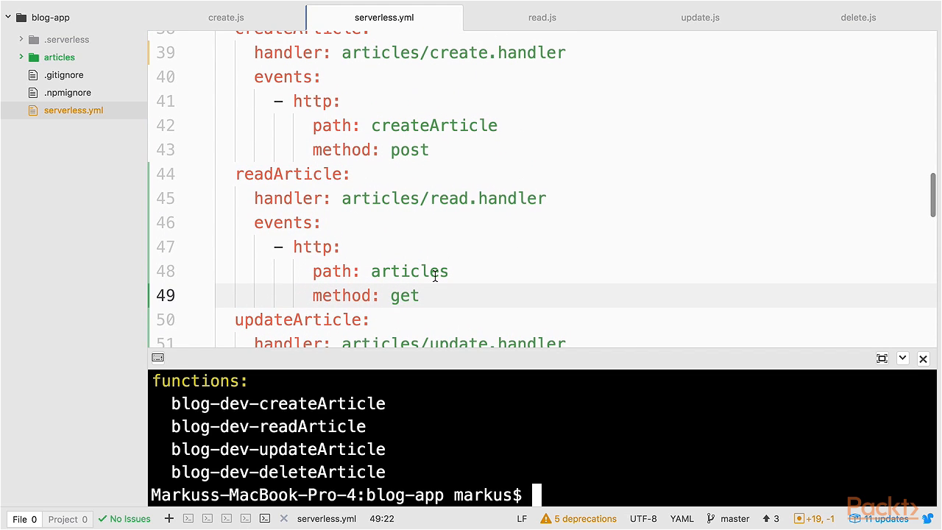
pyautogui.doubleClick(410, 271)
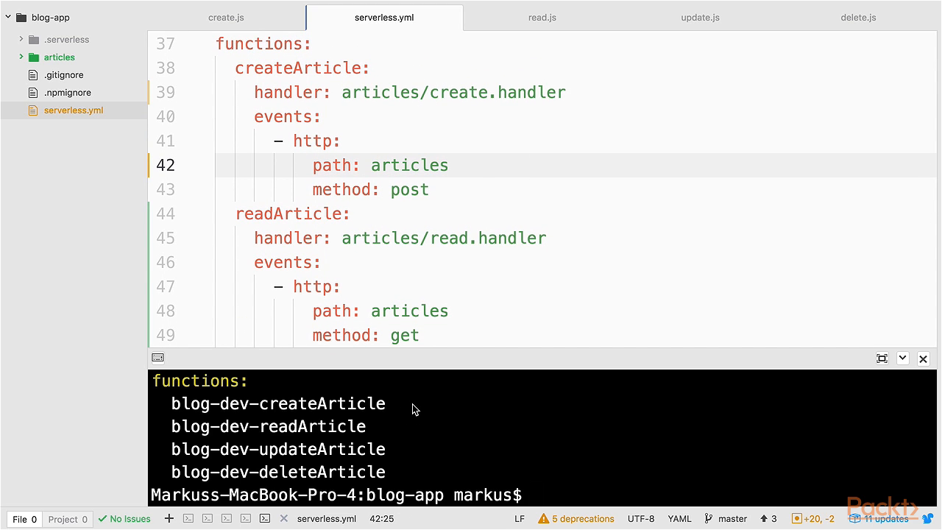
pyautogui.write('sls deplo')
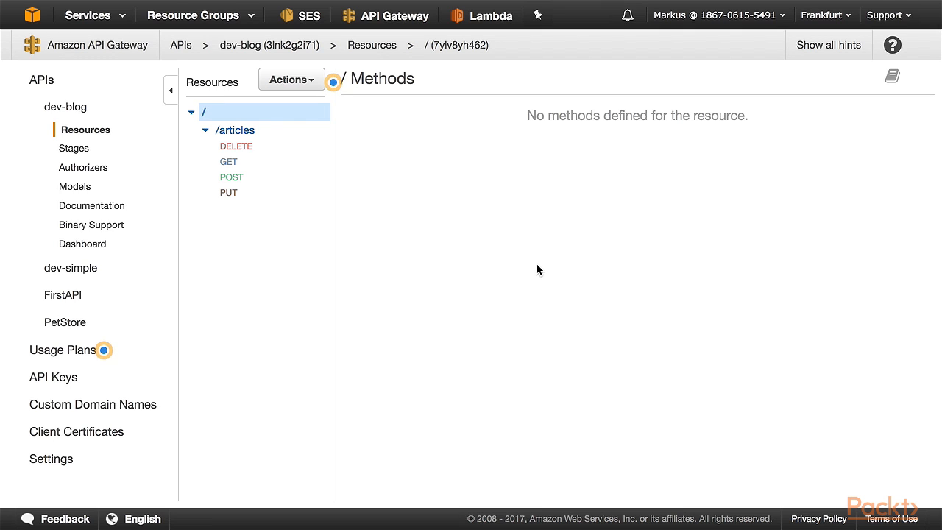
pyautogui.moveTo(291, 117)
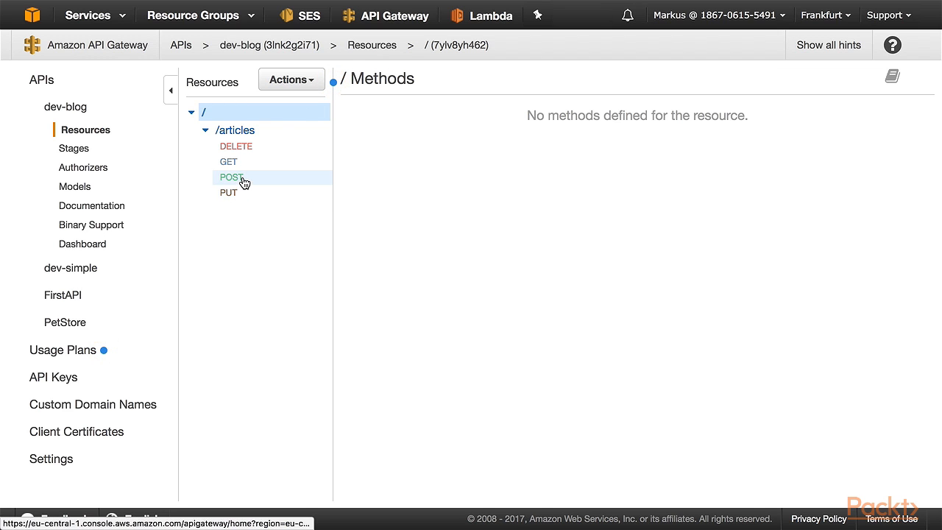
# View the /articles POST method execution with its Lambda proxy to blog-dev-createArticle
pyautogui.click(231, 176)
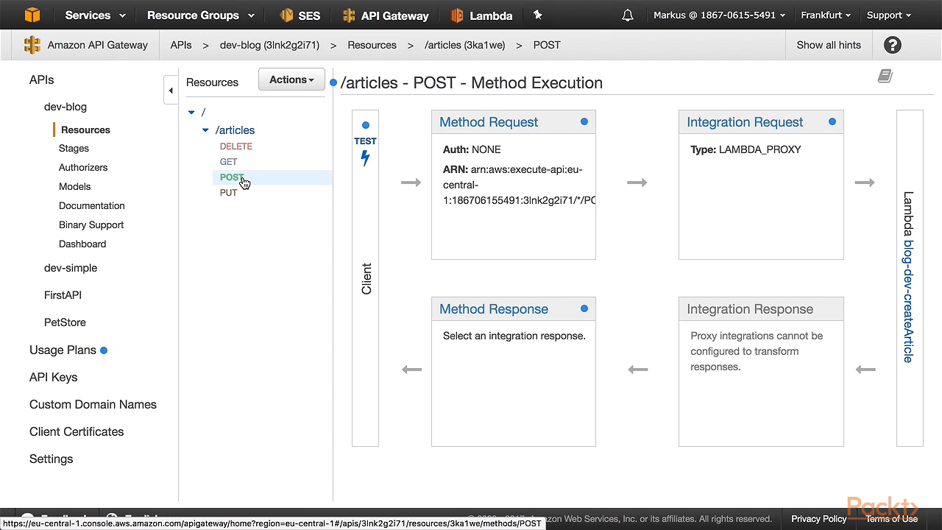
pyautogui.click(231, 176)
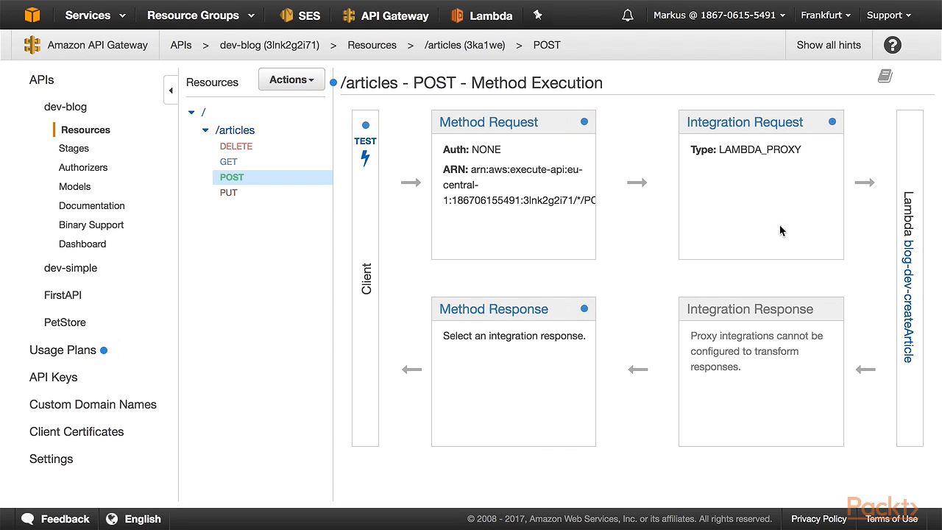
pyautogui.moveTo(906, 347)
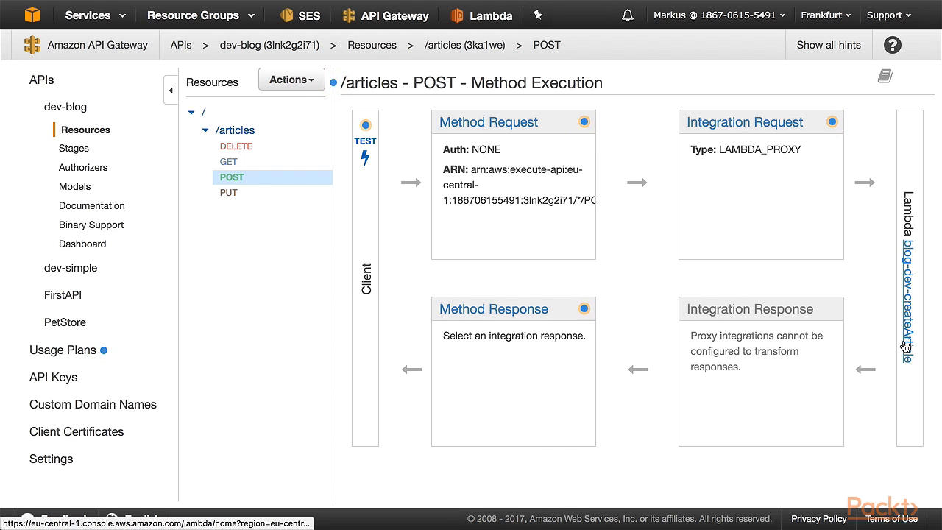